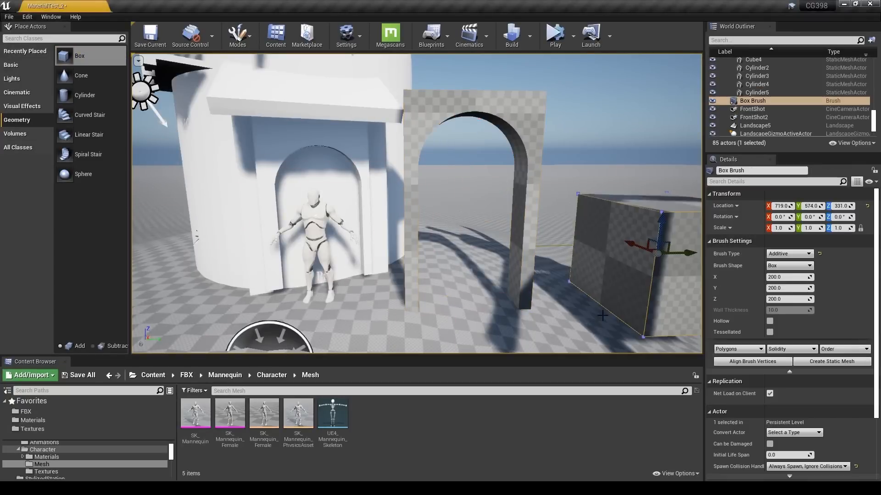
{"action": "mouse_move", "coordinate": [88, 158]}
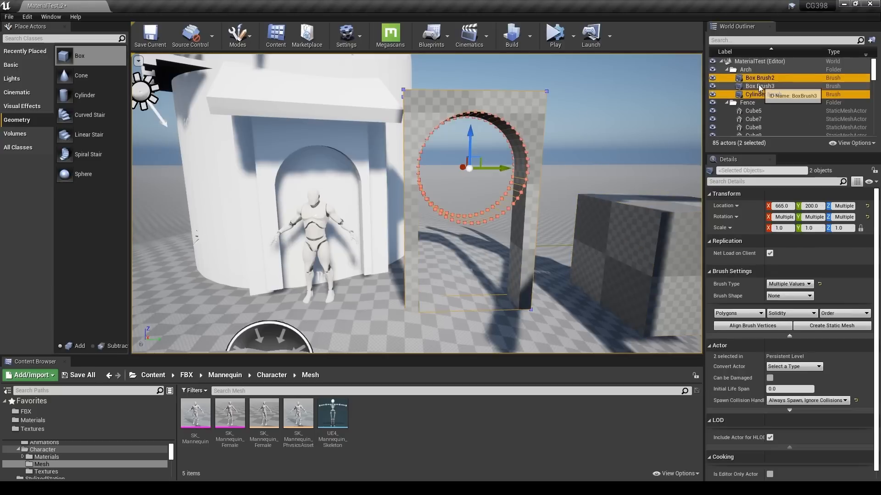
- Select the cylinder brush among the arch brushes and set its type to Subtractive
{"action": "left_click", "coordinate": [754, 93]}
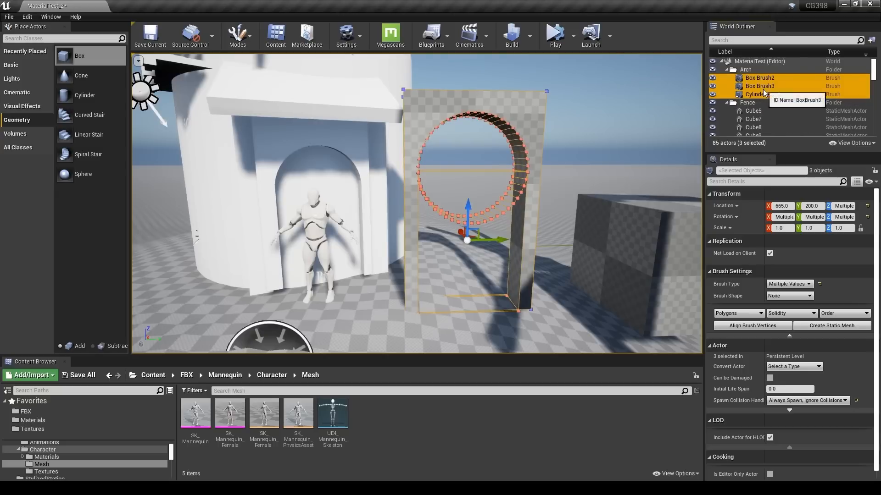
{"action": "left_click", "coordinate": [755, 93]}
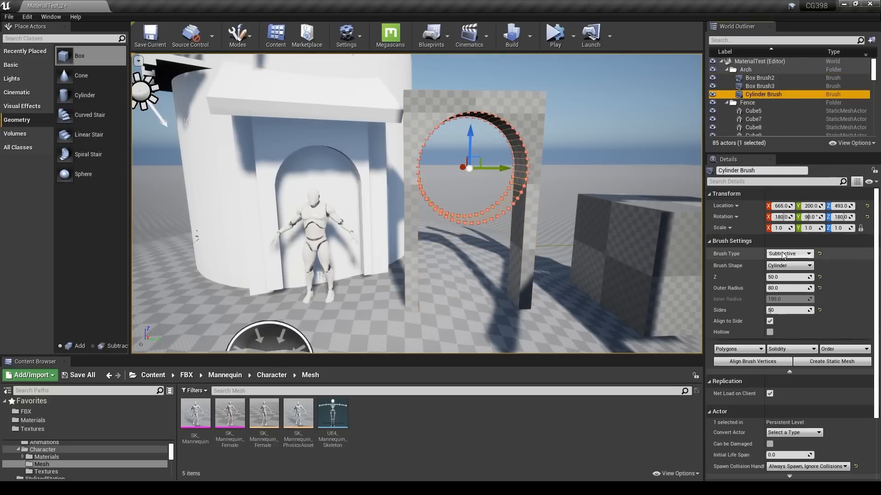
{"action": "left_click", "coordinate": [788, 253]}
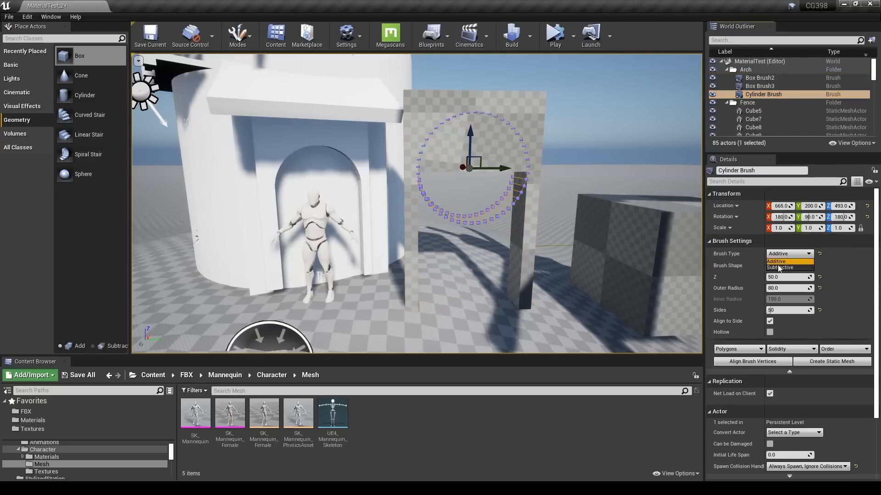
{"action": "left_click", "coordinate": [779, 267]}
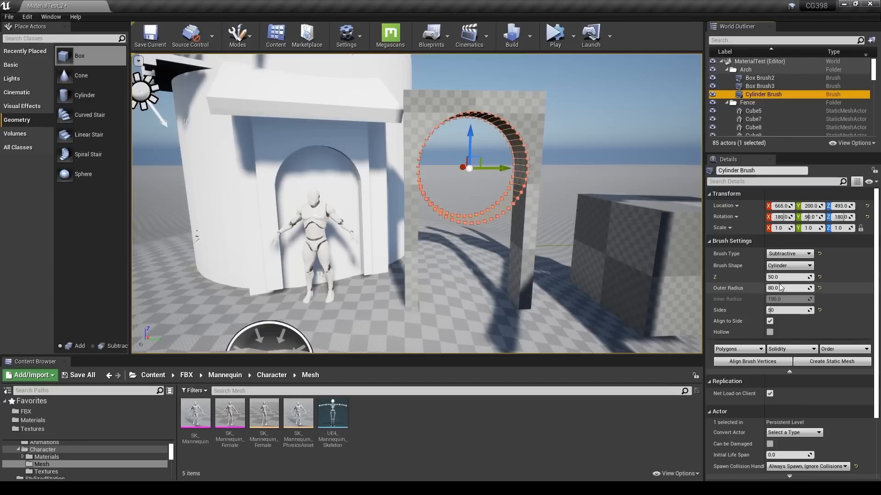
- Set the subtractive cylinder brush radius to 100 and height to 500
{"action": "type", "text": "100"}
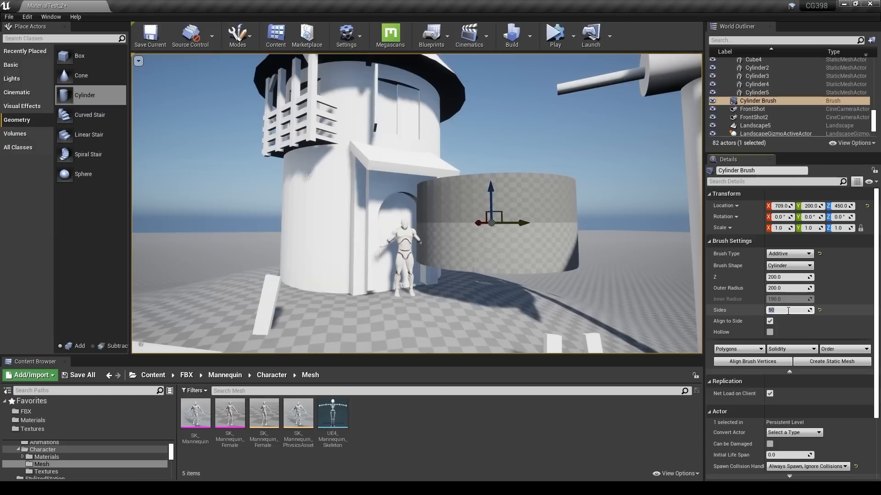
{"action": "left_click", "coordinate": [786, 277]}
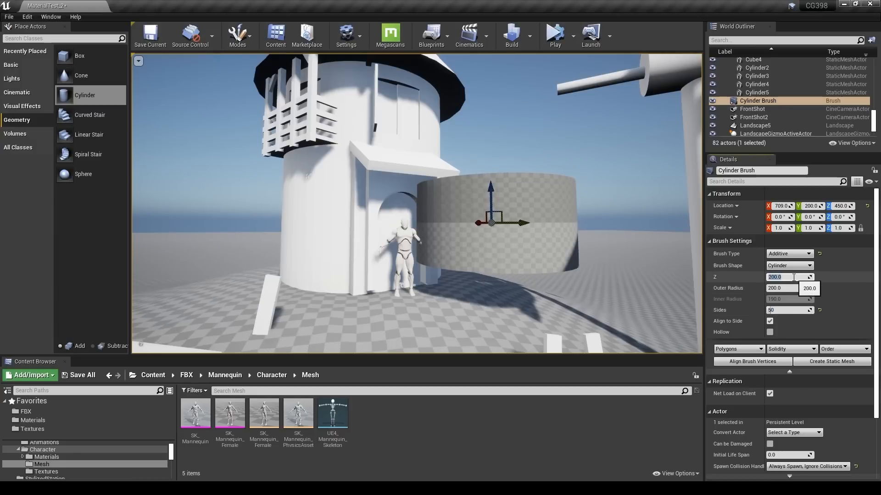
{"action": "type", "text": "500.0"}
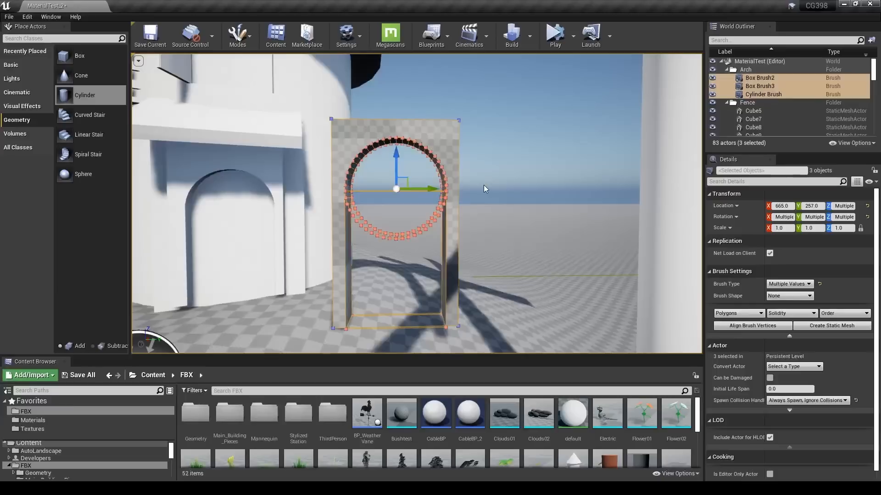
- Create static mesh 'aa' from the arch brushes and export the aa asset as FBX
{"action": "left_click", "coordinate": [763, 93]}
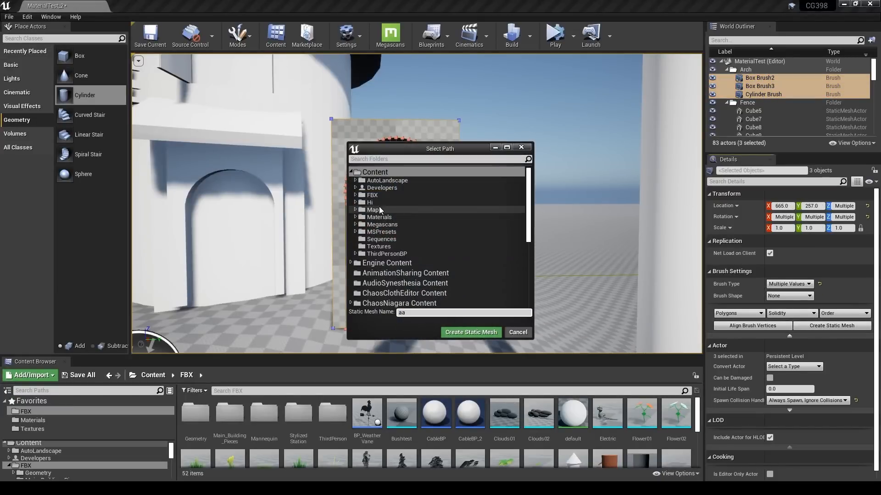
{"action": "left_click", "coordinate": [470, 332]}
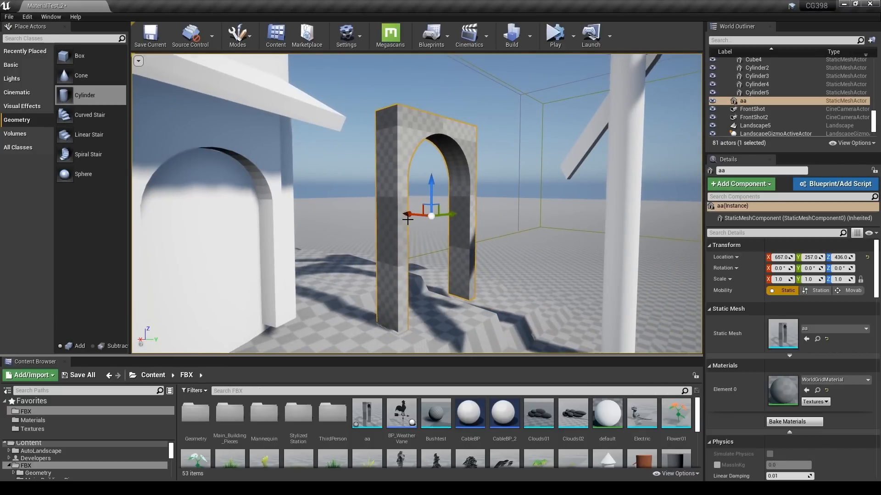
{"action": "right_click", "coordinate": [367, 413]}
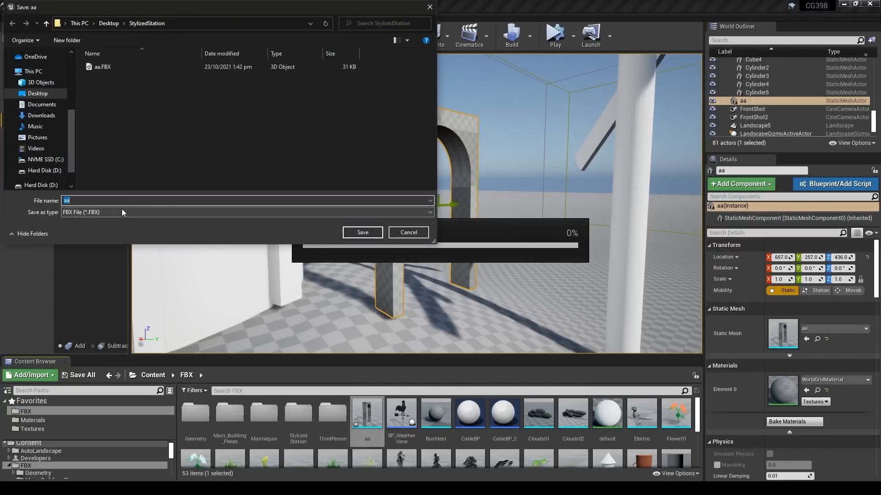
{"action": "left_click", "coordinate": [362, 232]}
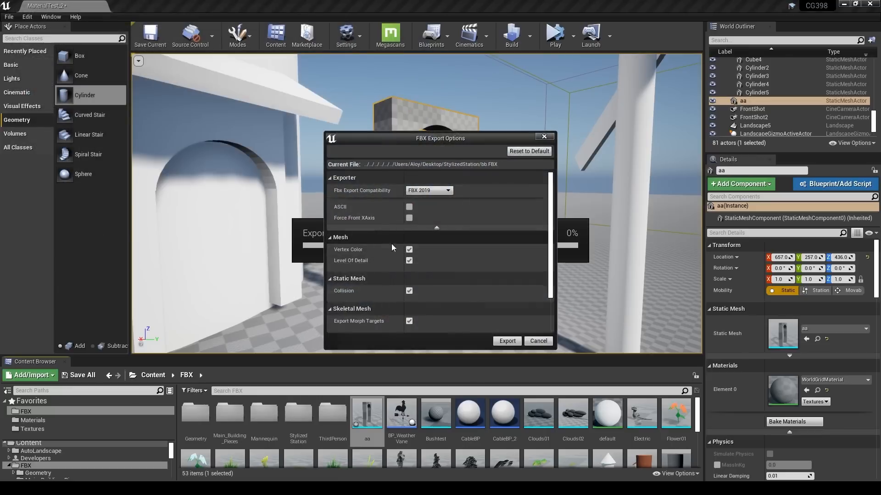
{"action": "left_click", "coordinate": [506, 341]}
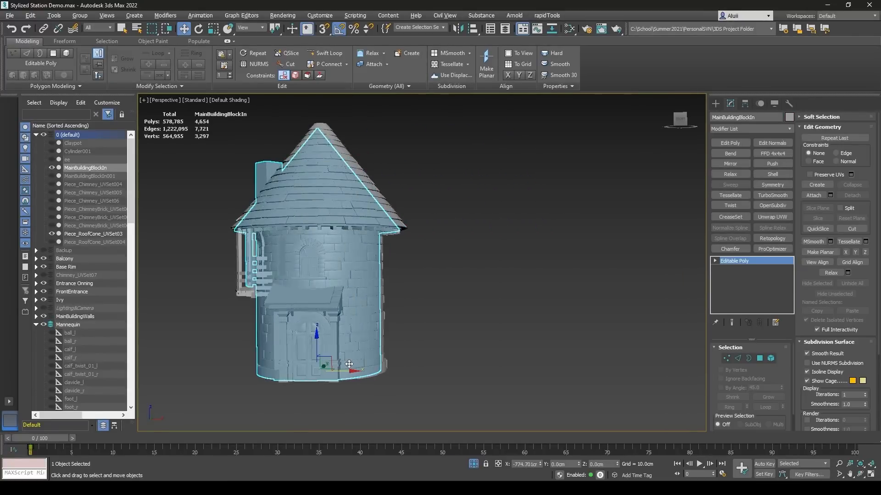
- Switch from the MainBuildingBlockIn tower to the Bricks layer objects carrying Unwrap UVW
{"action": "left_click_drag", "start_coordinate": [348, 363], "coordinate": [354, 372]}
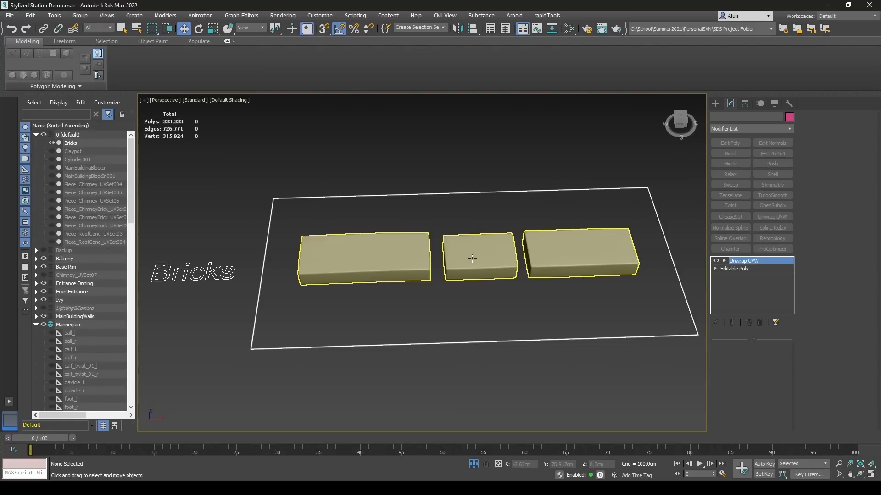
- Open the UV Editor on the Bricks and orbit to inspect the checker map on all three blocks
{"action": "left_click", "coordinate": [834, 171]}
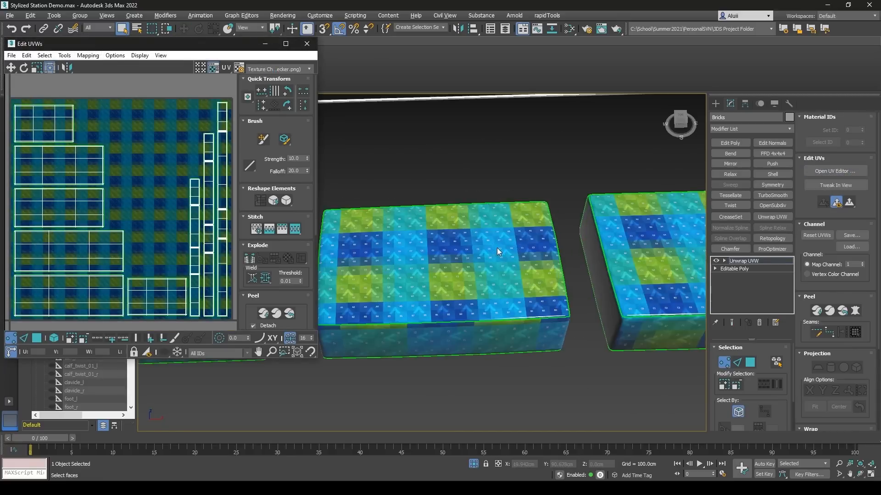
{"action": "left_click_drag", "start_coordinate": [498, 251], "coordinate": [483, 260]}
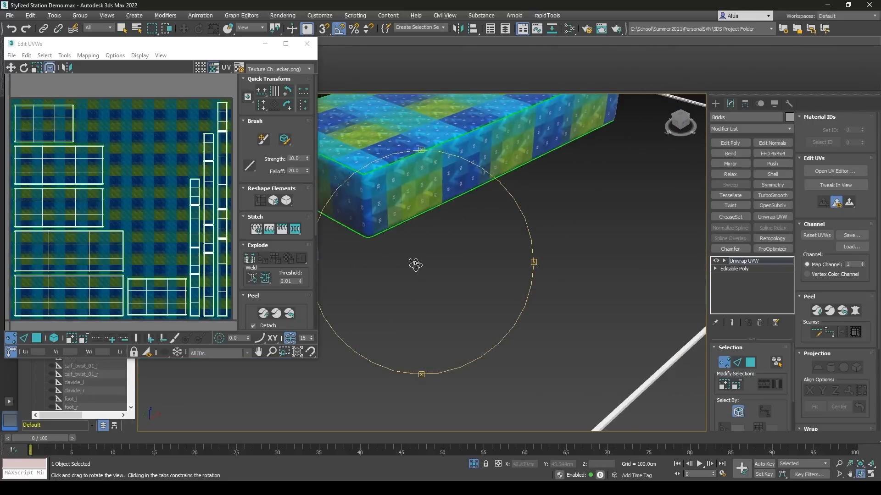
{"action": "left_click_drag", "start_coordinate": [416, 265], "coordinate": [458, 245]}
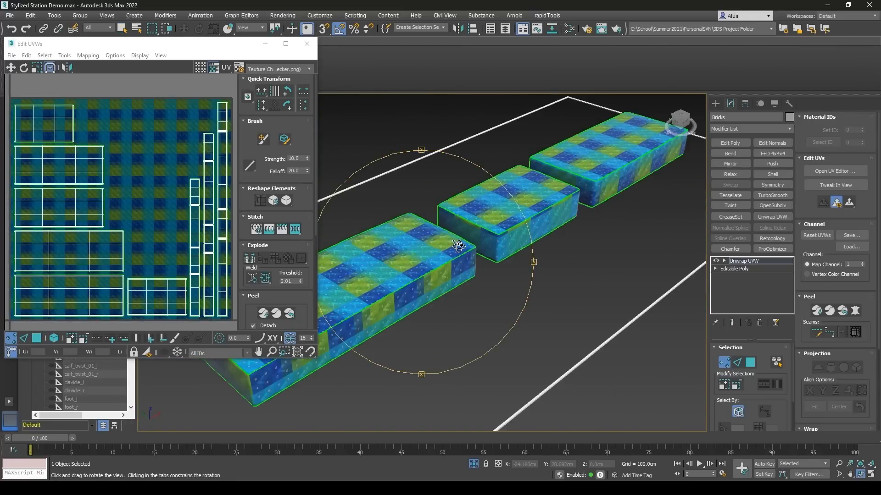
{"action": "left_click_drag", "start_coordinate": [458, 245], "coordinate": [375, 292]}
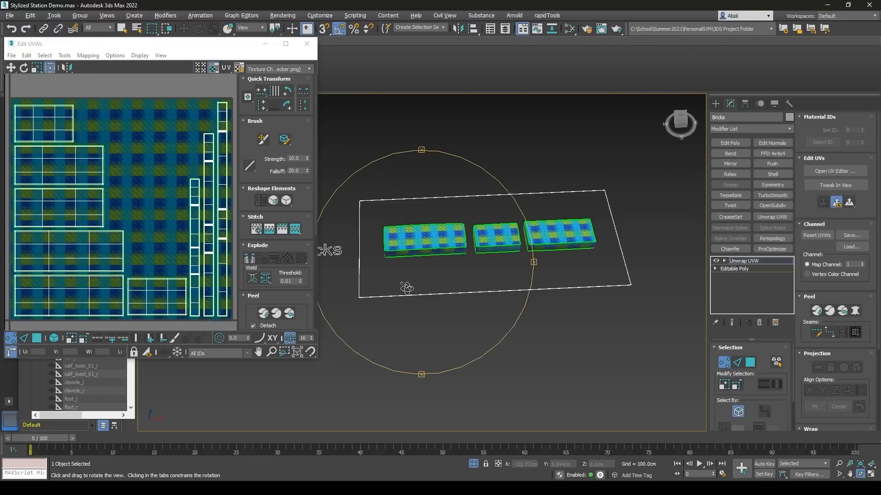
{"action": "left_click", "coordinate": [306, 44]}
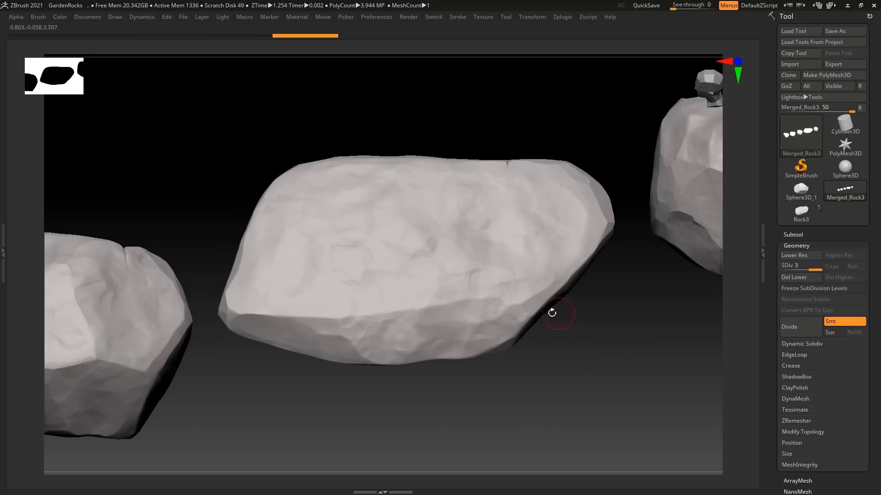
- Rotate the sculpted rock, then bring up the Plane001 sculpted ground plane
{"action": "left_click_drag", "start_coordinate": [552, 313], "coordinate": [458, 362]}
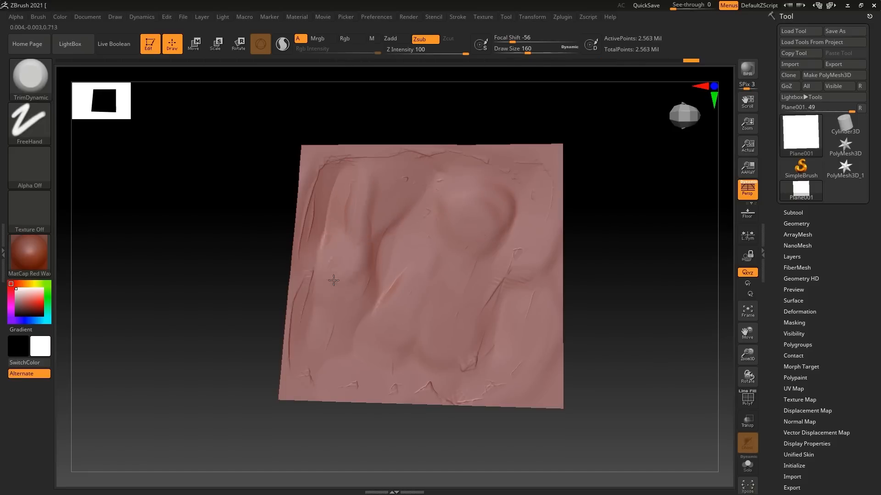
{"action": "left_click_drag", "start_coordinate": [333, 281], "coordinate": [479, 333]}
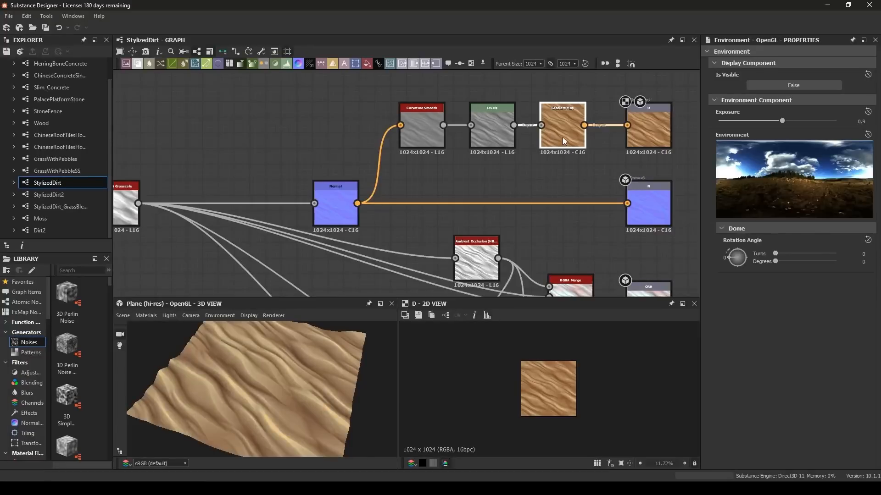
- Open the StylizedDirt graph from the Explorer to view its 3D and 2D previews
{"action": "left_click", "coordinate": [562, 125]}
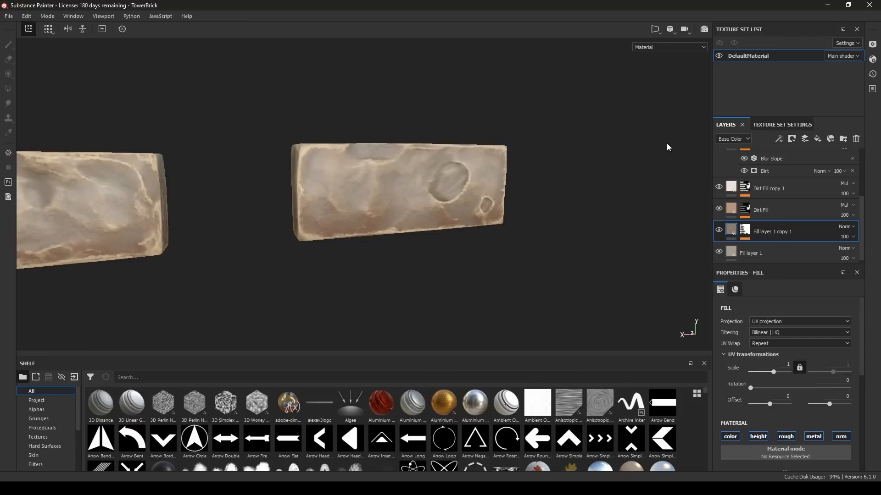
- Change the viewport display channel, toggle the edge layer and adjust the Blur Slope settings
{"action": "left_click", "coordinate": [667, 46]}
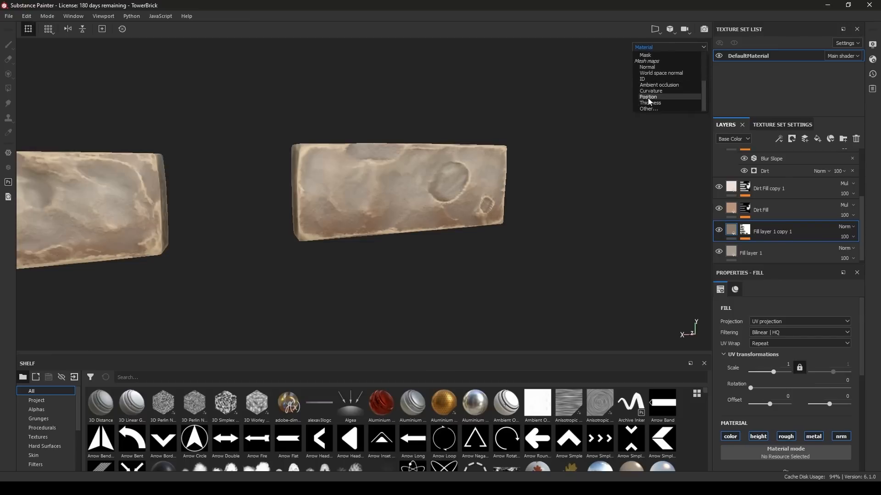
{"action": "left_click", "coordinate": [650, 90]}
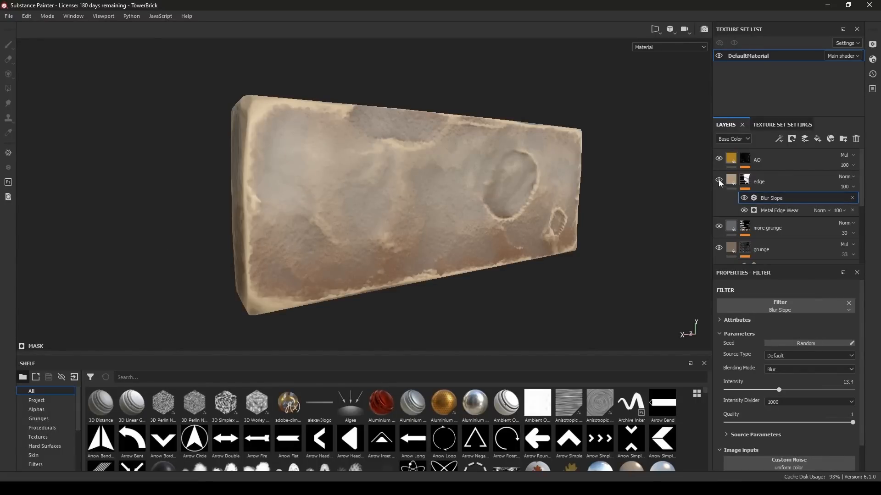
{"action": "left_click", "coordinate": [745, 197]}
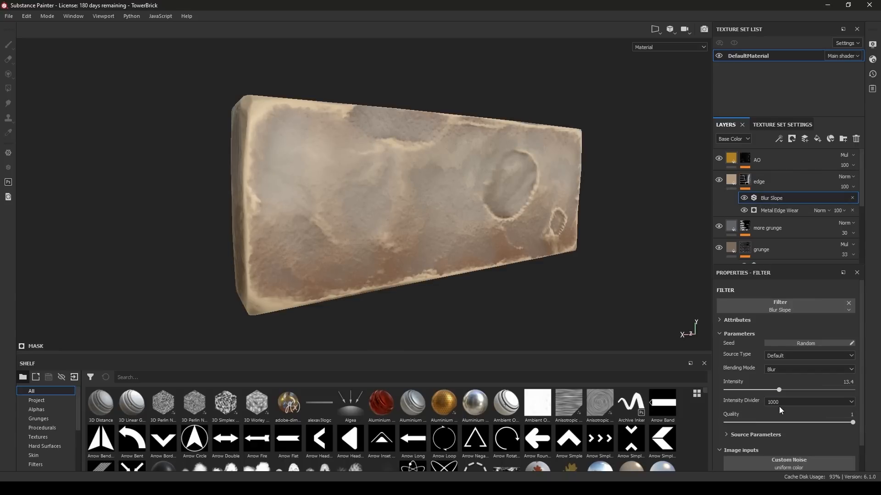
{"action": "left_click_drag", "start_coordinate": [779, 389], "coordinate": [851, 389]}
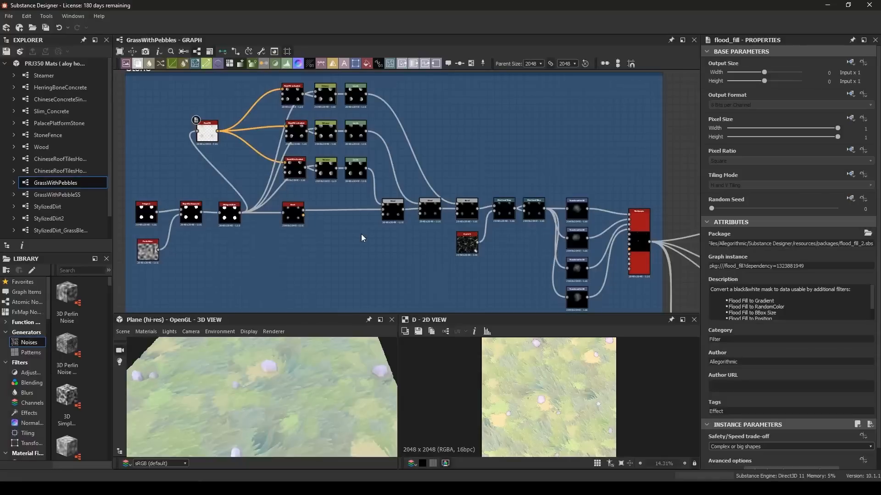
- Inspect the polygon, Levels and tile_sampler nodes that scatter the pebbles
{"action": "left_click", "coordinate": [146, 213]}
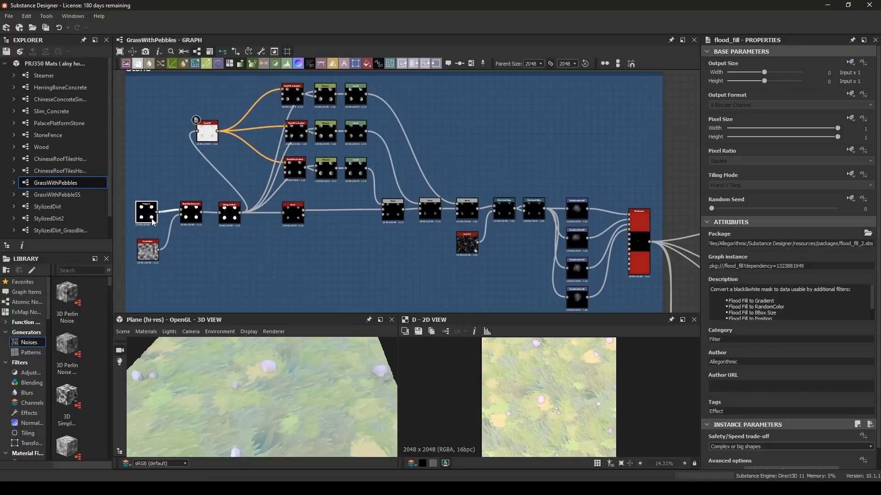
{"action": "left_click", "coordinate": [146, 212]}
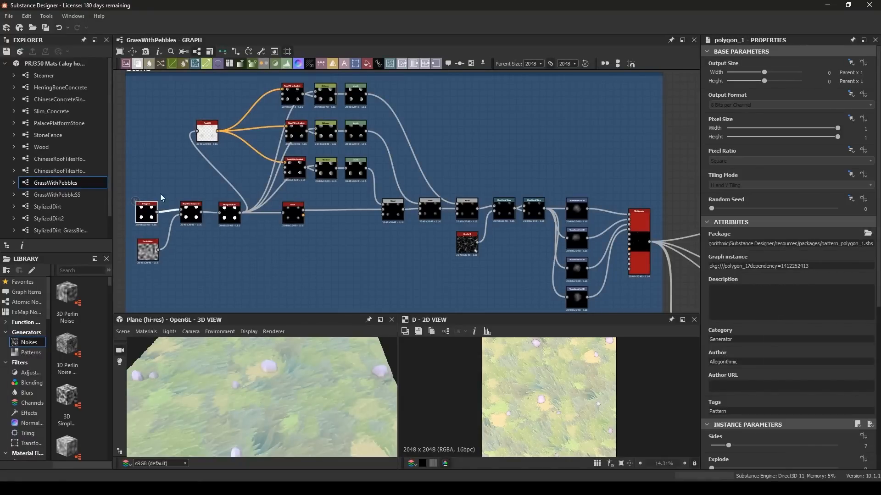
{"action": "left_click", "coordinate": [208, 132]}
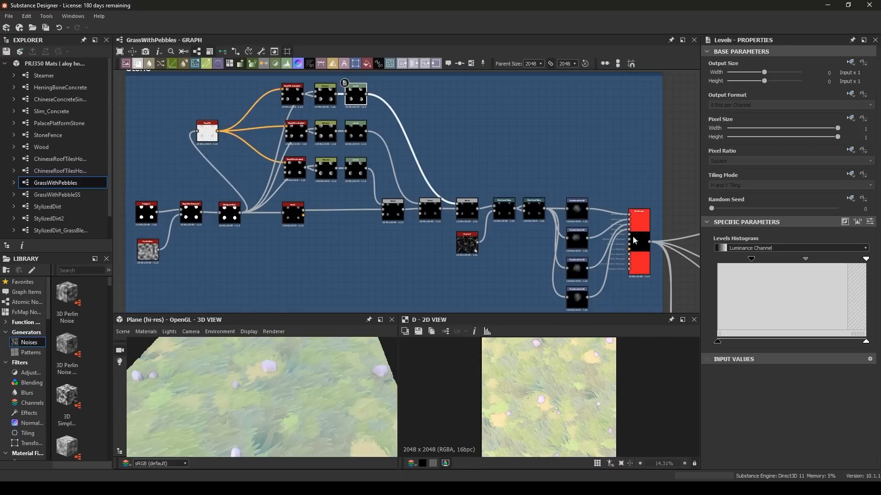
{"action": "left_click", "coordinate": [638, 242]}
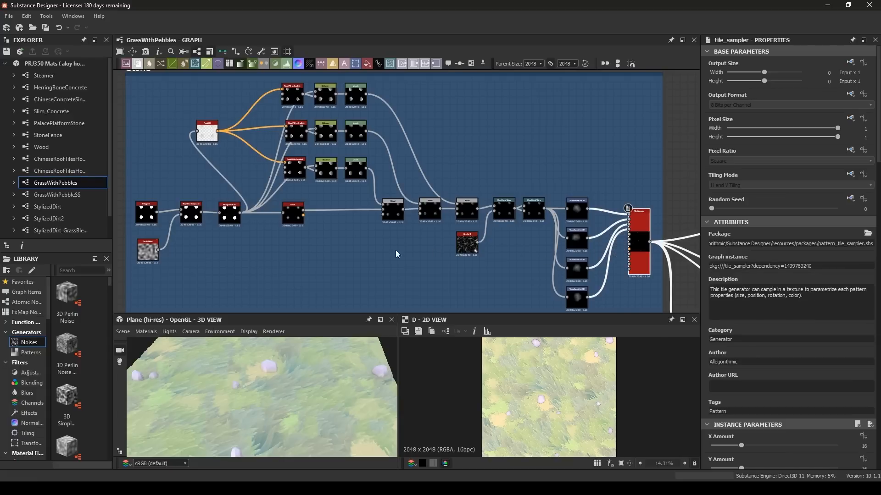
{"action": "mouse_move", "coordinate": [333, 253]}
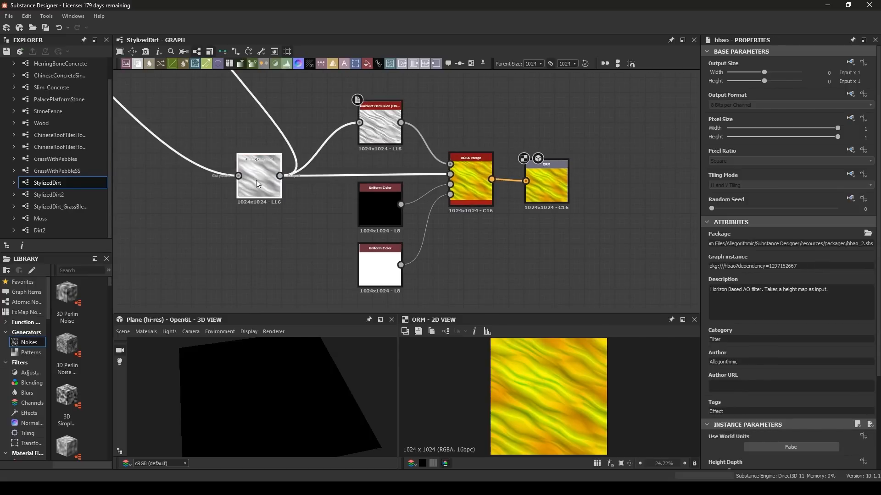
- Inspect the StylizedDirt ORM RGBA Merge node, then open 01_MasterMaterial_Object in Unreal
{"action": "left_click", "coordinate": [471, 165]}
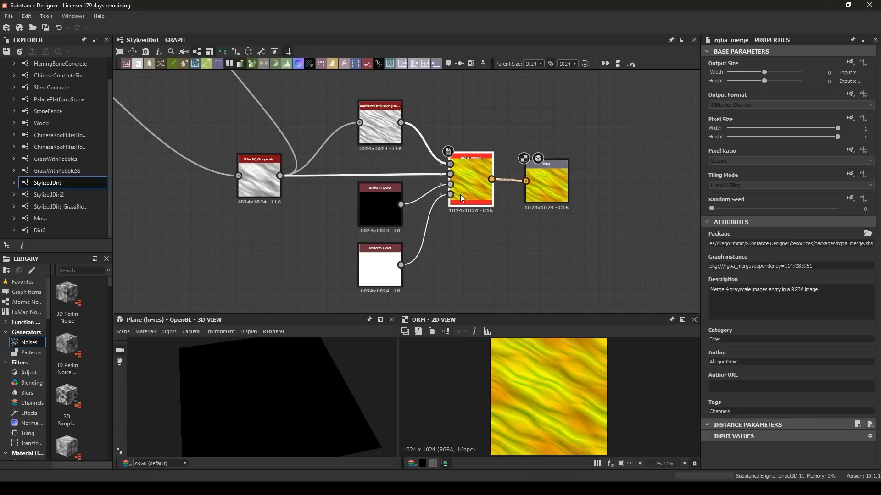
{"action": "mouse_move", "coordinate": [464, 193]}
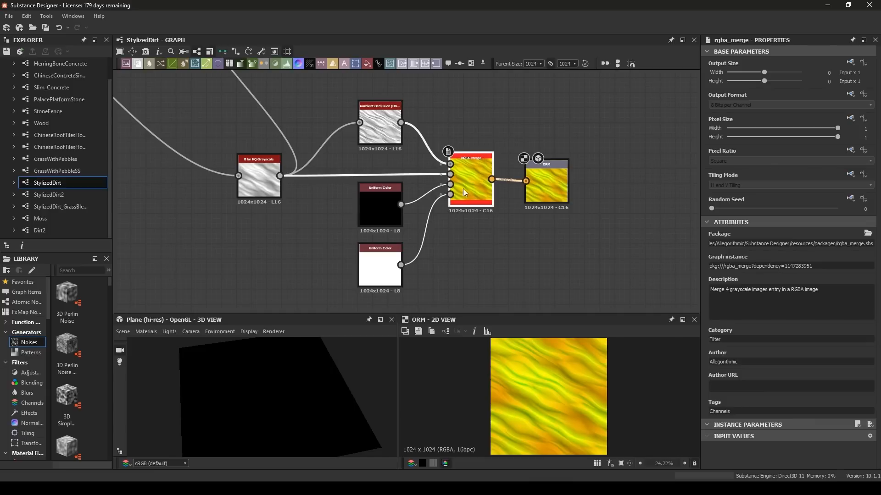
{"action": "left_click", "coordinate": [380, 267]}
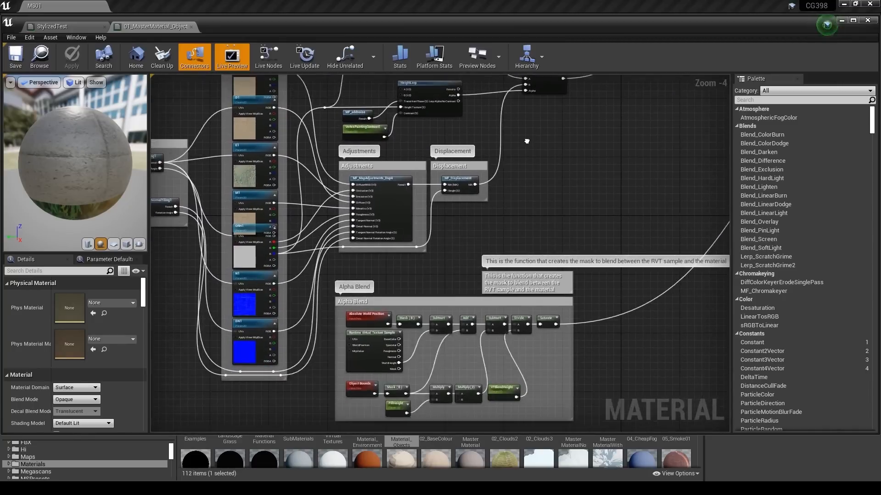
- Scroll through M_Rocks' global, albedo, roughness, normal and texture map parameter groups
{"action": "scroll", "scroll_direction": "down", "scroll_amount": 3}
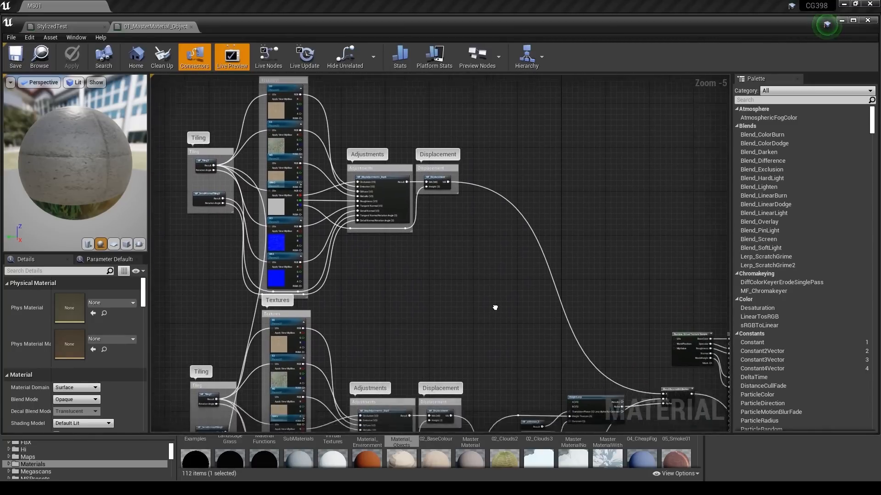
{"action": "scroll", "scroll_direction": "down", "scroll_amount": 3}
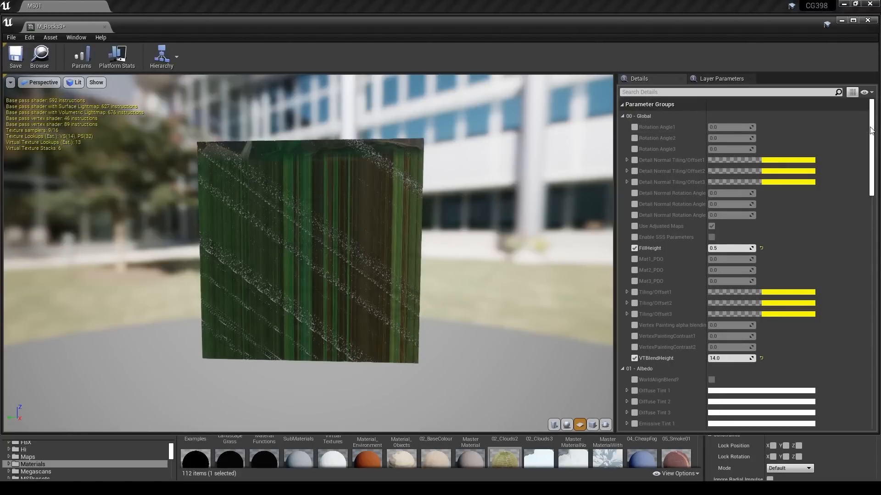
{"action": "scroll", "scroll_direction": "down", "scroll_amount": 3}
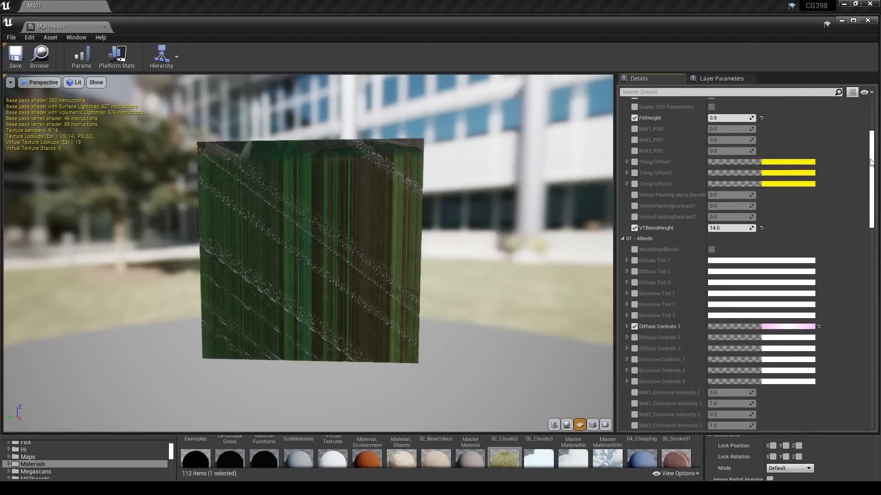
{"action": "scroll", "scroll_direction": "down", "scroll_amount": 3}
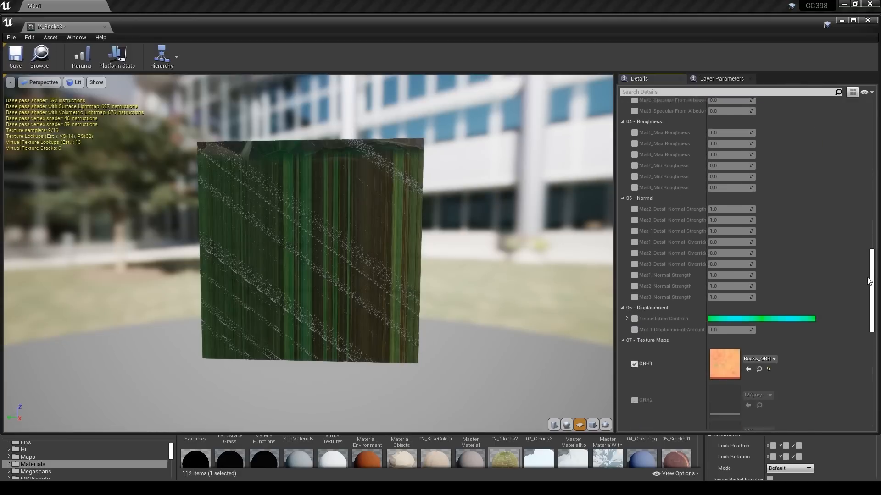
{"action": "scroll", "scroll_direction": "down", "scroll_amount": 3}
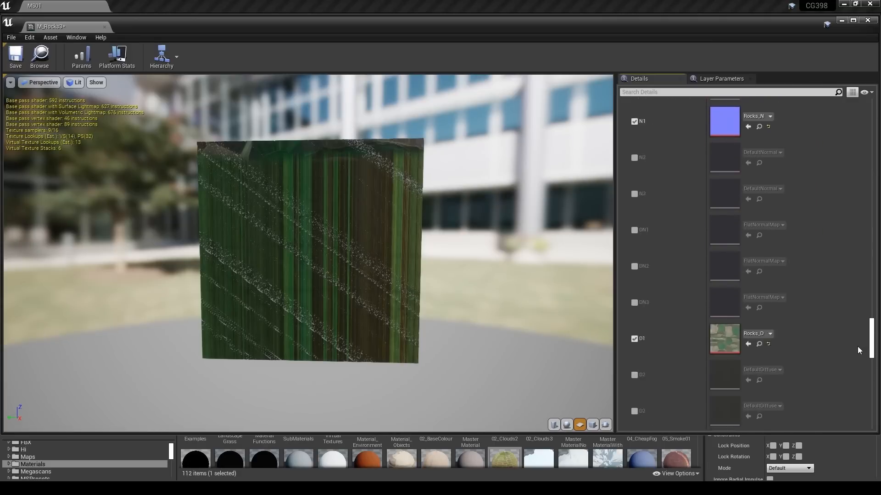
{"action": "scroll", "scroll_direction": "down", "scroll_amount": 3}
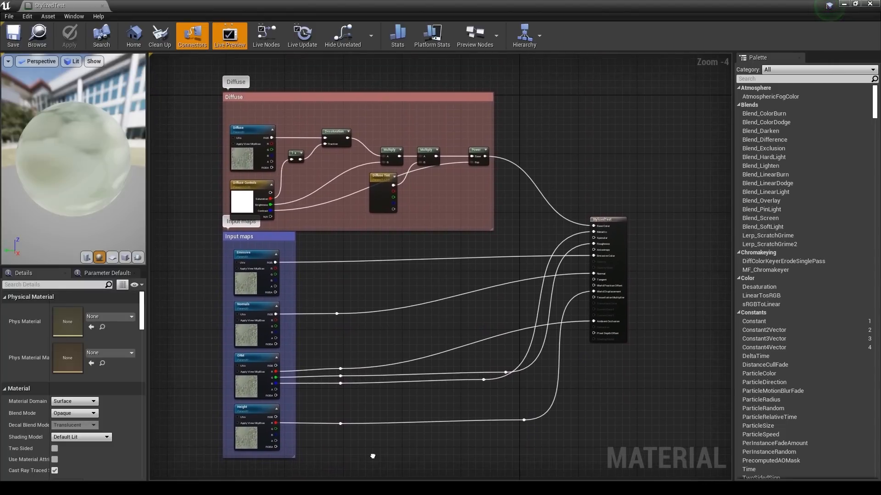
{"action": "mouse_move", "coordinate": [248, 132]}
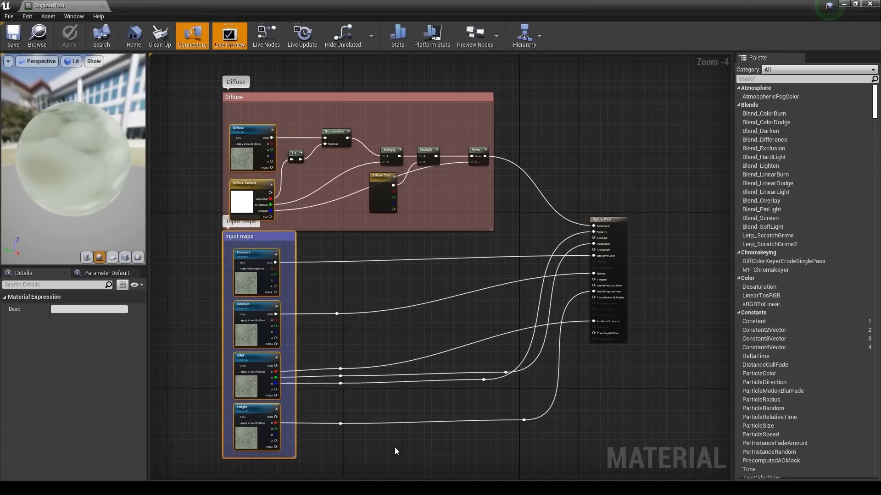
{"action": "left_click", "coordinate": [395, 451]}
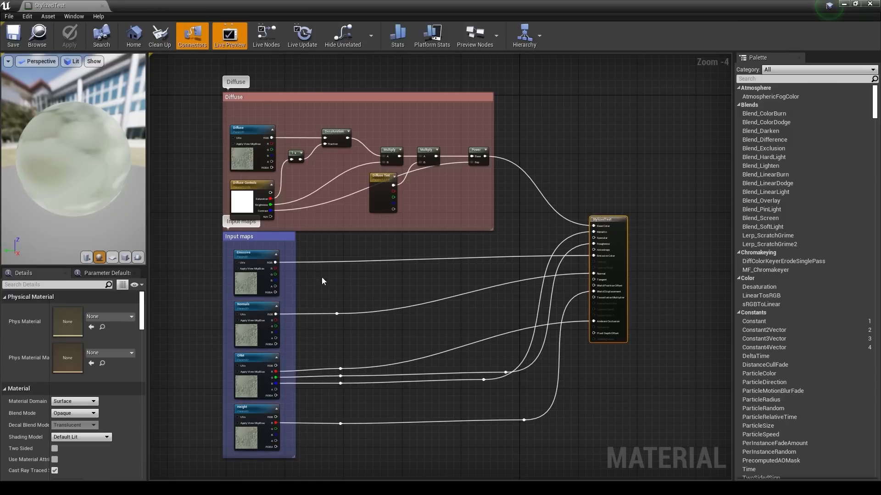
{"action": "scroll", "scroll_direction": "down", "scroll_amount": 3}
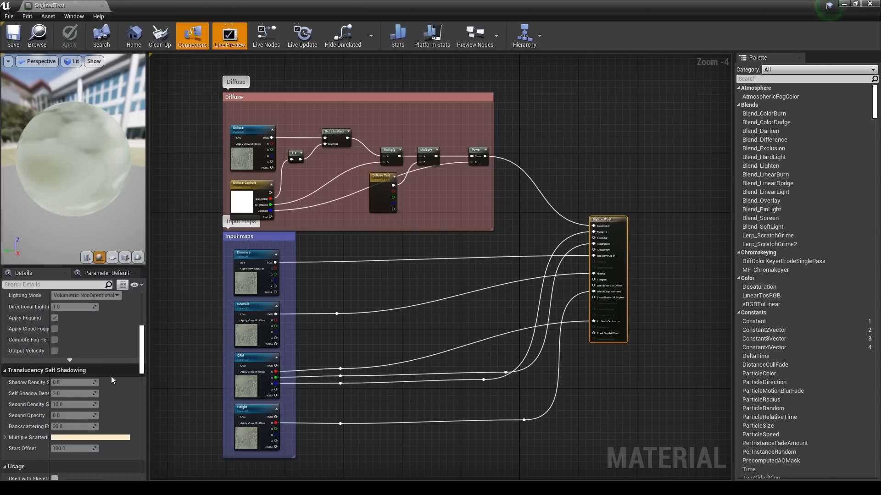
{"action": "scroll", "scroll_direction": "down", "scroll_amount": 3}
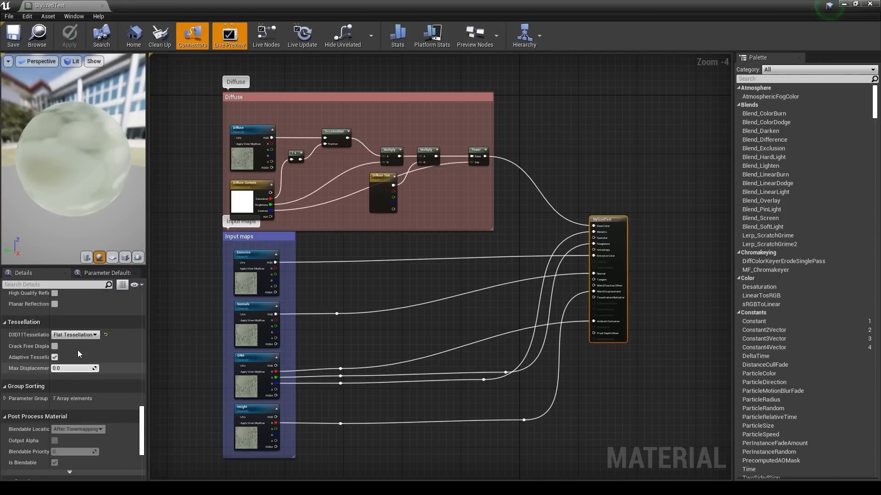
{"action": "left_click", "coordinate": [75, 335]}
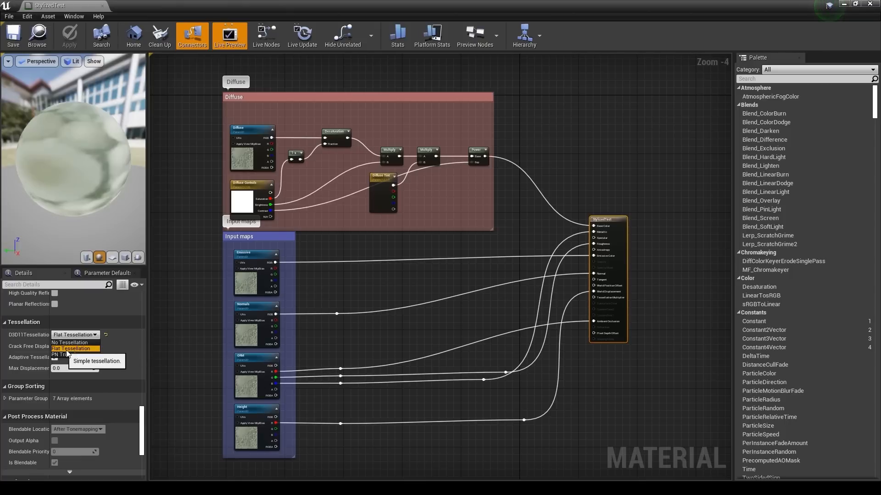
{"action": "left_click", "coordinate": [71, 348]}
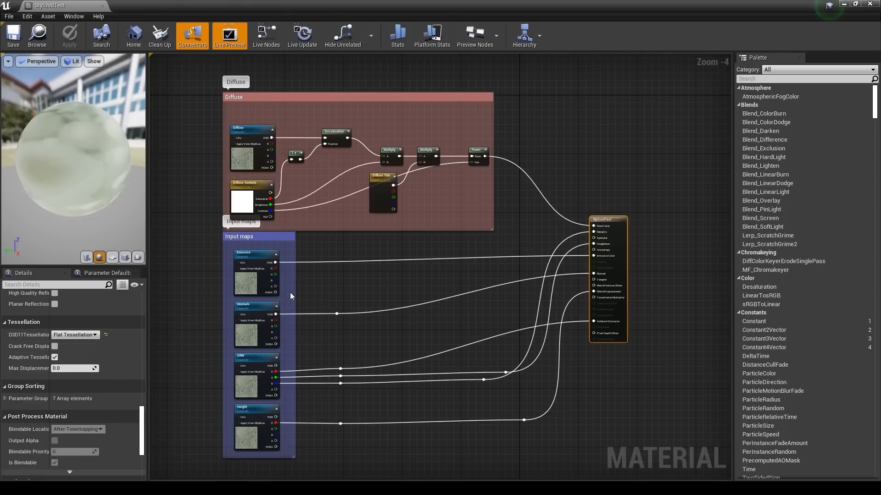
{"action": "mouse_move", "coordinate": [275, 424]}
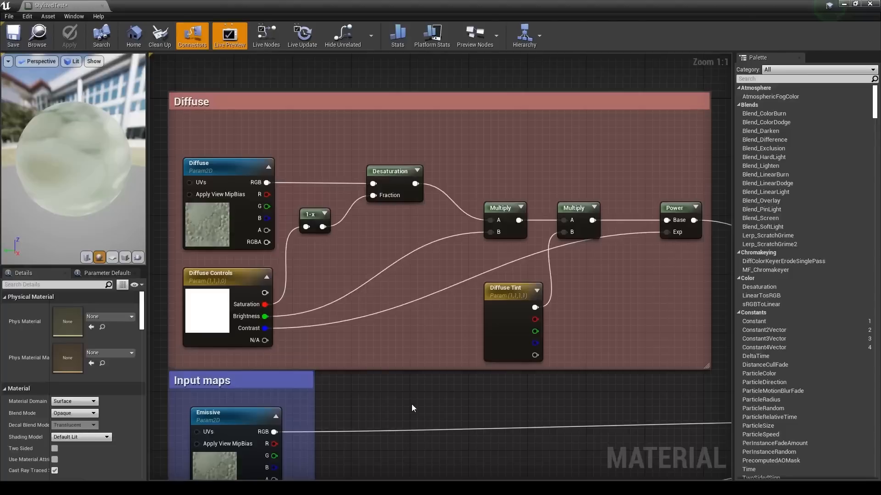
- Inspect the Diffuse Param2D node and trace Desaturation, Multiply and Power into Base Color
{"action": "left_click", "coordinate": [227, 166]}
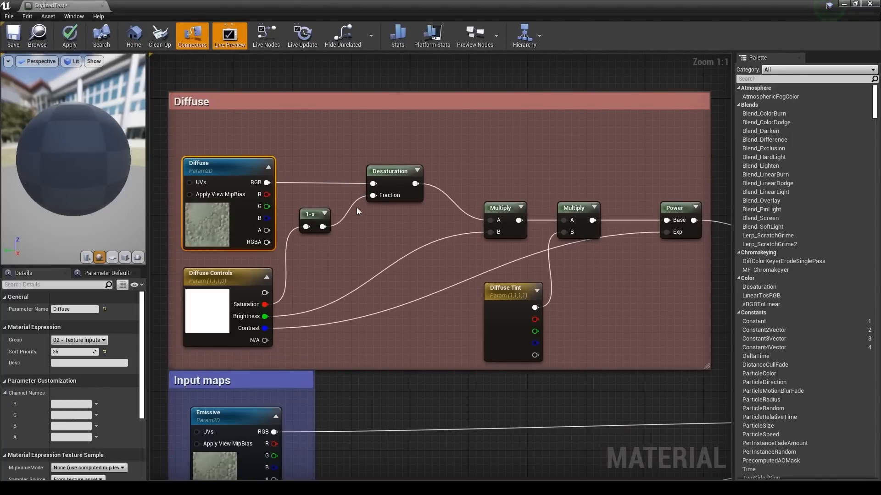
{"action": "left_click", "coordinate": [227, 277]}
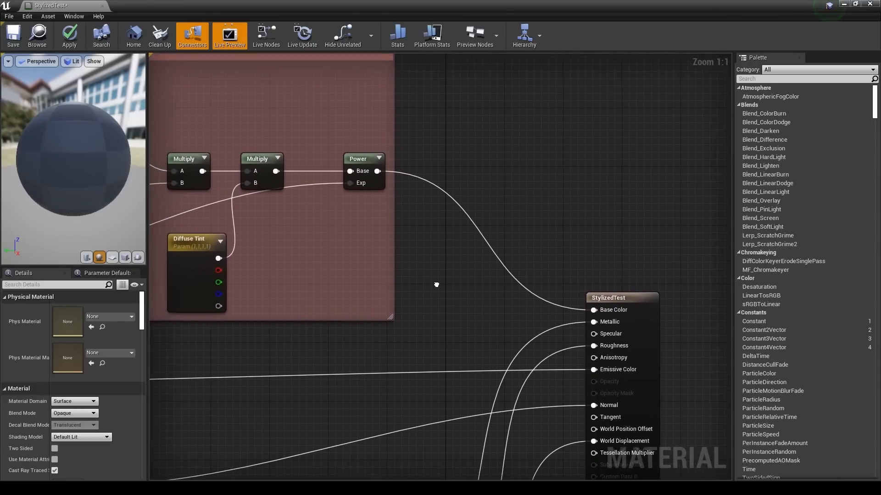
{"action": "scroll", "scroll_direction": "down", "scroll_amount": 3}
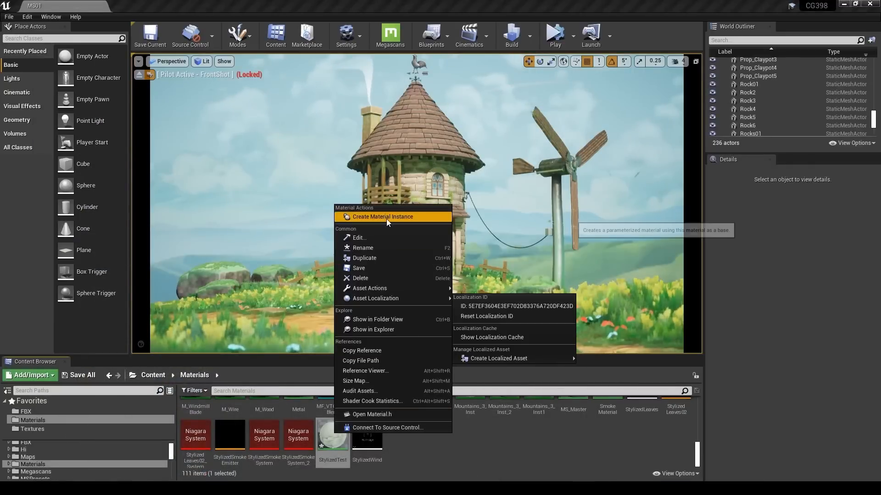
- Create StylizedTest_Inst, enable its Diffuse Controls override, and switch to 01_MasterMaterial_Objects
{"action": "left_click", "coordinate": [383, 217]}
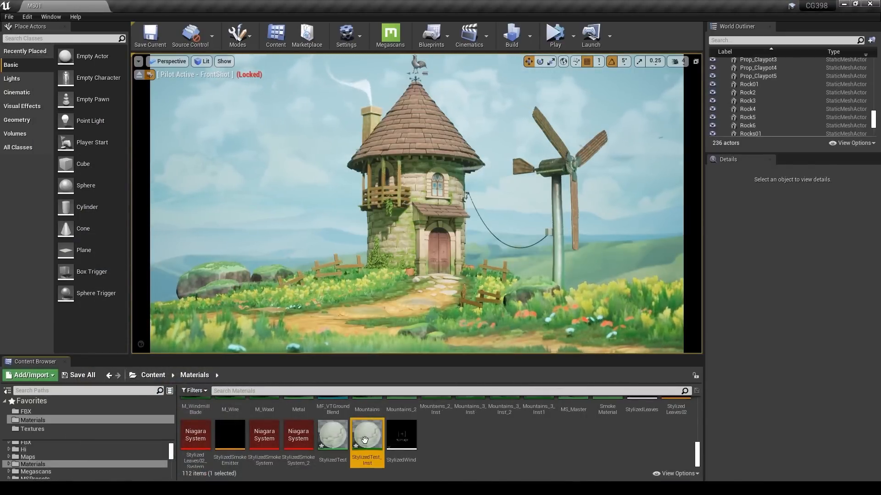
{"action": "double_click", "coordinate": [366, 435]}
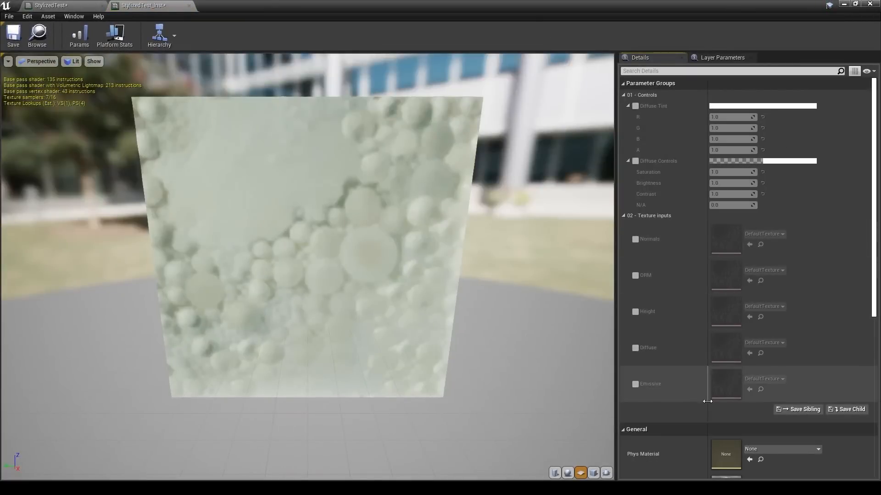
{"action": "left_click", "coordinate": [635, 161]}
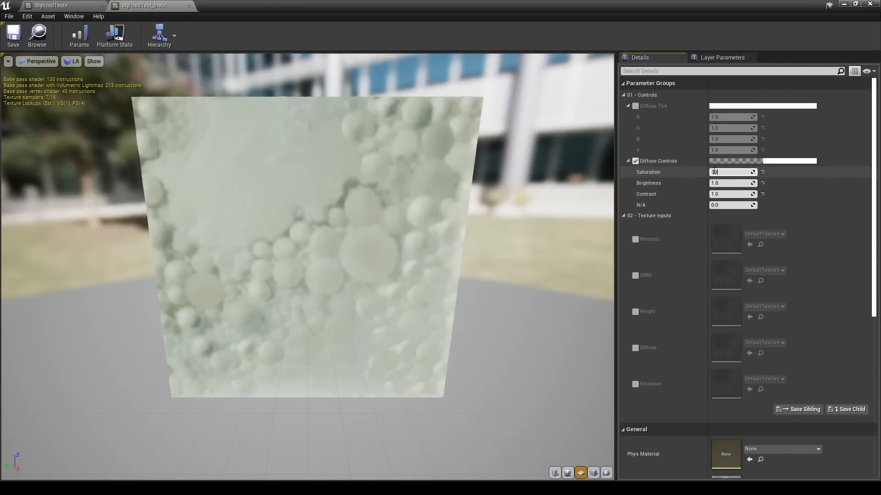
{"action": "left_click", "coordinate": [148, 5]}
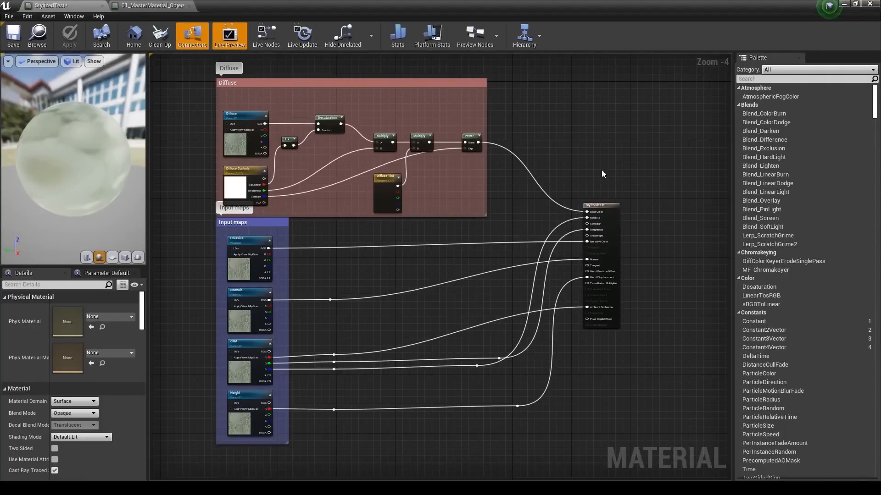
{"action": "mouse_move", "coordinate": [197, 230]}
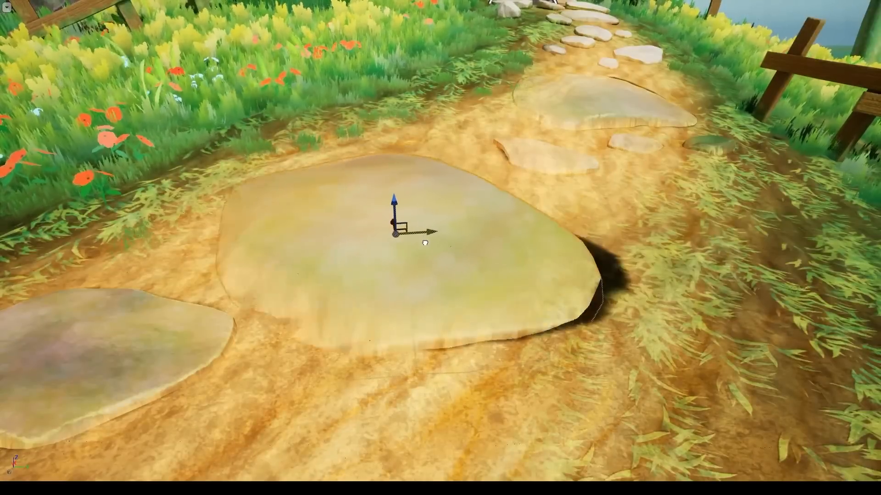
{"action": "left_click_drag", "start_coordinate": [408, 230], "coordinate": [430, 228]}
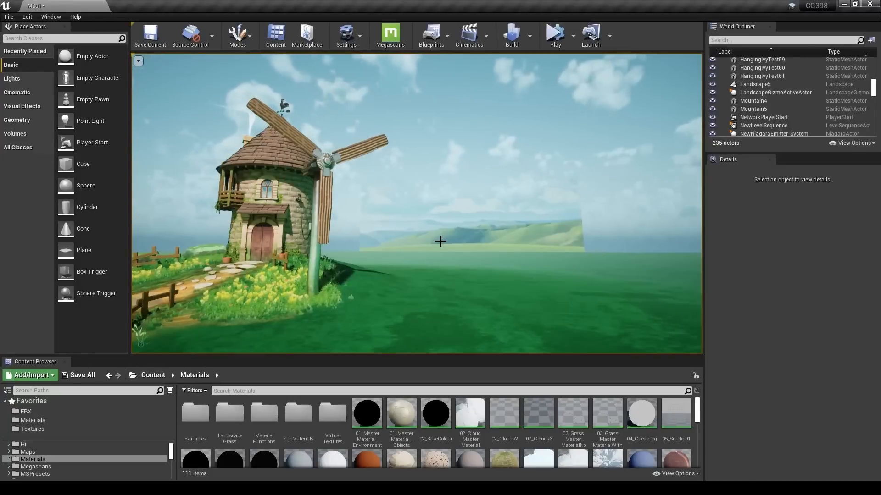
{"action": "left_click", "coordinate": [753, 100]}
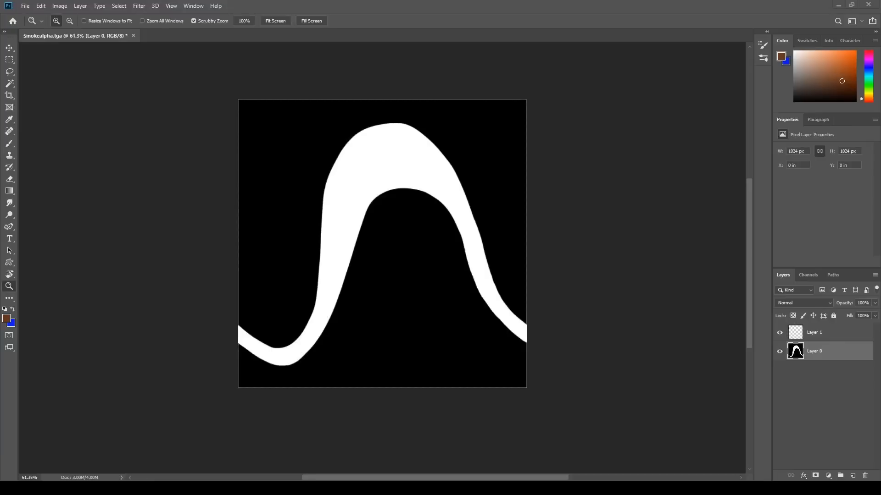
- View Smokealpha.tga in Photoshop, a white arching band on black
{"action": "left_click", "coordinate": [10, 131]}
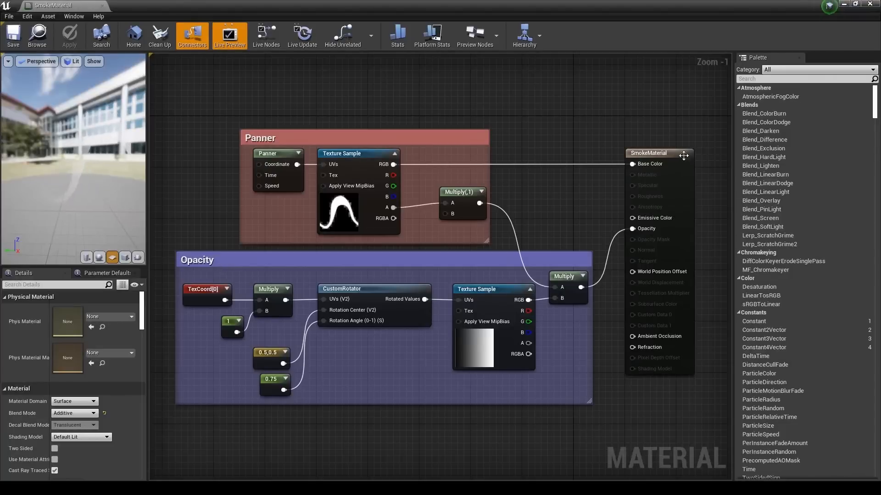
- Check SmokeMaterial's Additive blend mode and inspect the gradient Texture Sample masking opacity
{"action": "left_click", "coordinate": [74, 413]}
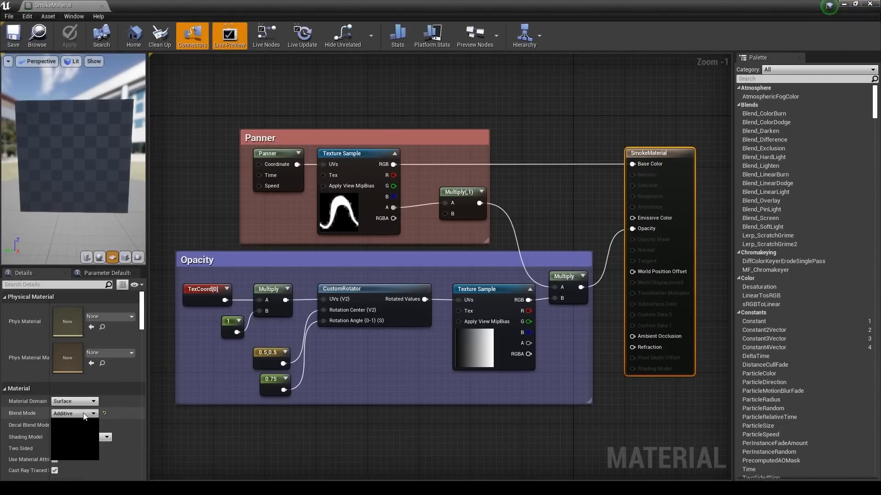
{"action": "left_click", "coordinate": [74, 414]}
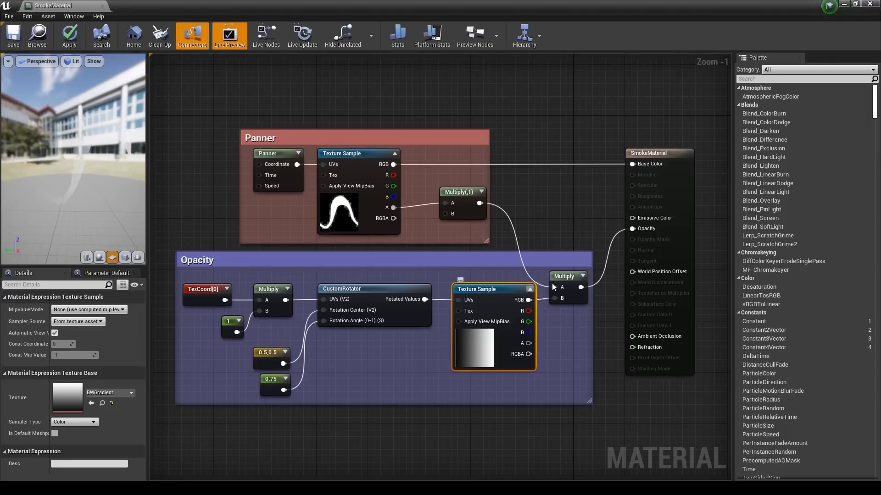
{"action": "left_click", "coordinate": [563, 276]}
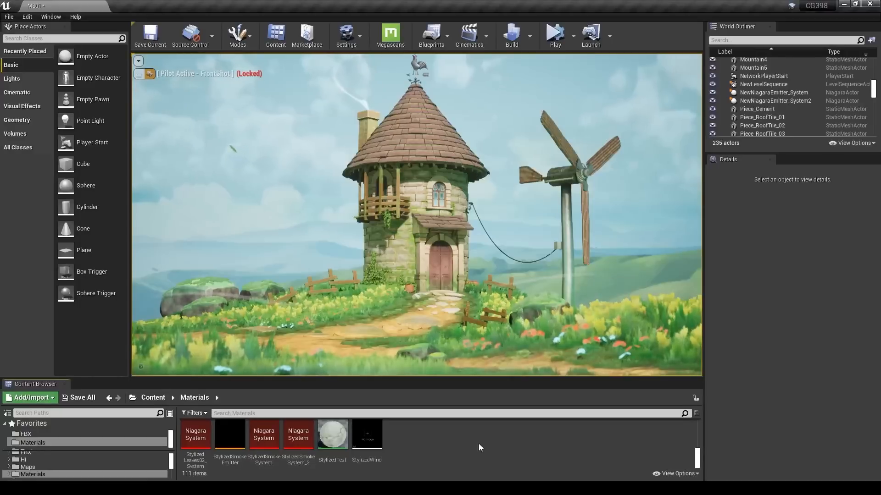
- Create a new Niagara System in the Content Browser from the Empty template
{"action": "right_click", "coordinate": [479, 447]}
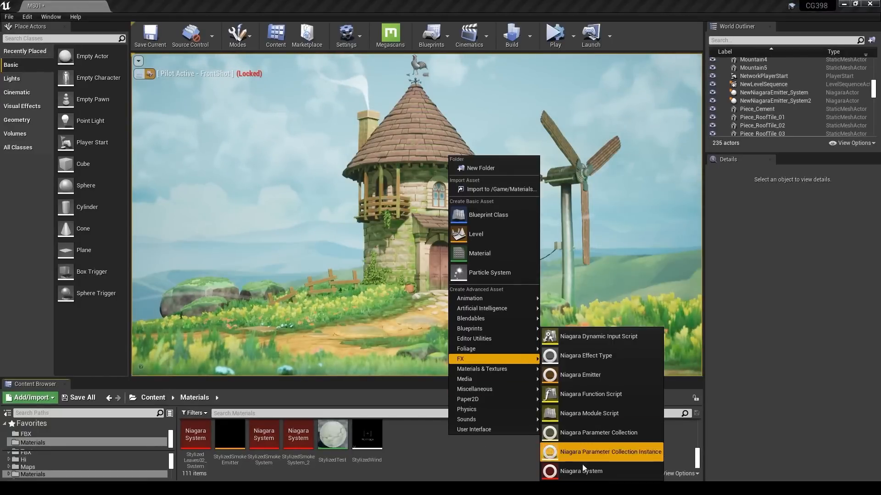
{"action": "left_click", "coordinate": [581, 471]}
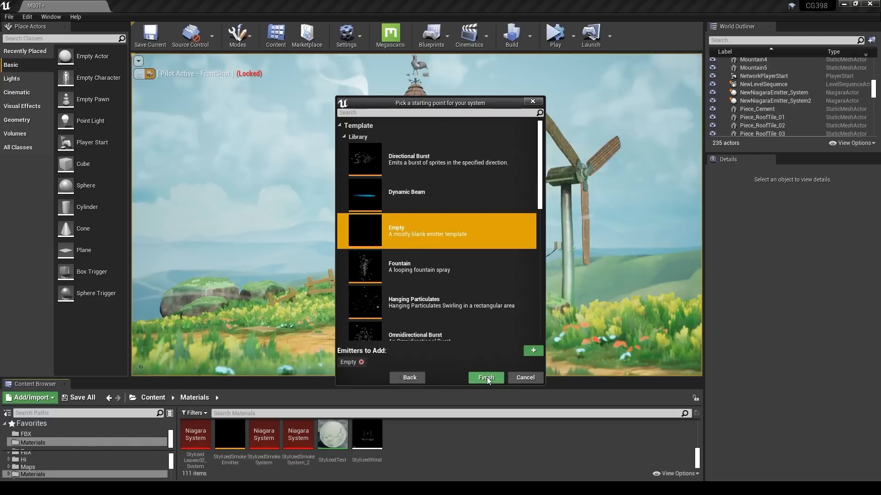
{"action": "left_click", "coordinate": [485, 377]}
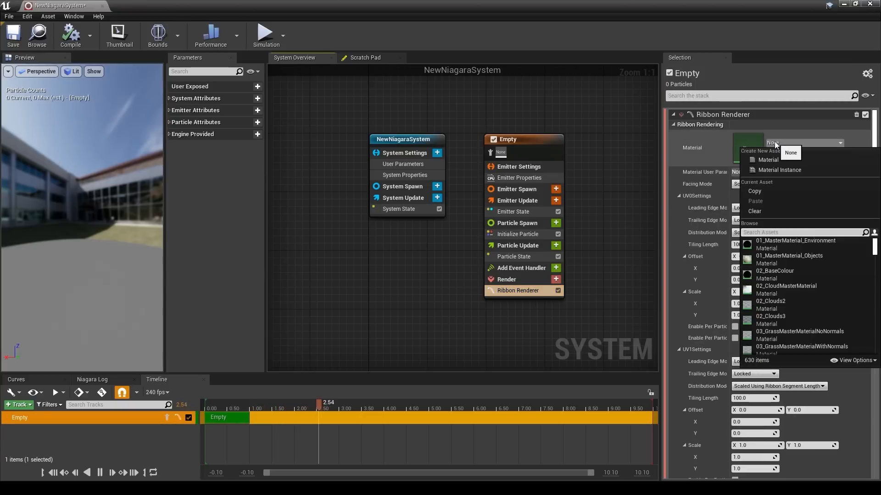
- Assign SmokeMaterial to the ribbon renderer and add Initialize Ribbon with width 100
{"action": "type", "text": "smokema"}
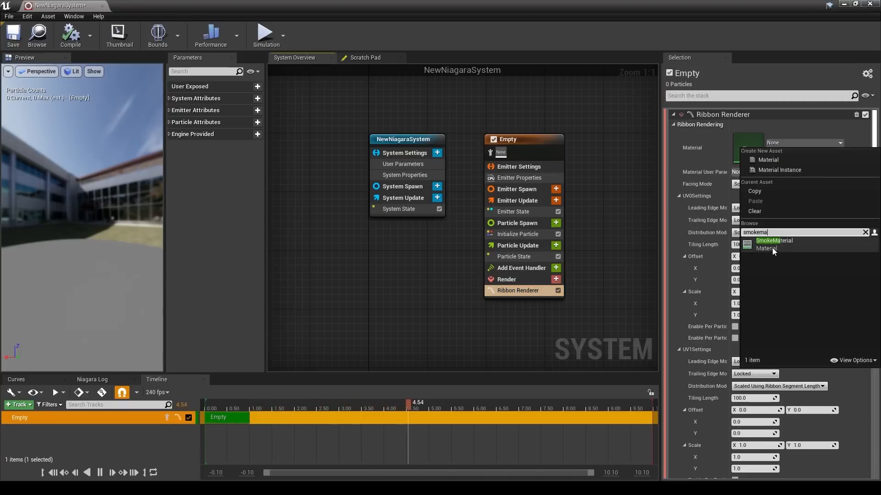
{"action": "right_click", "coordinate": [516, 234]}
{"action": "type", "text": "rib"}
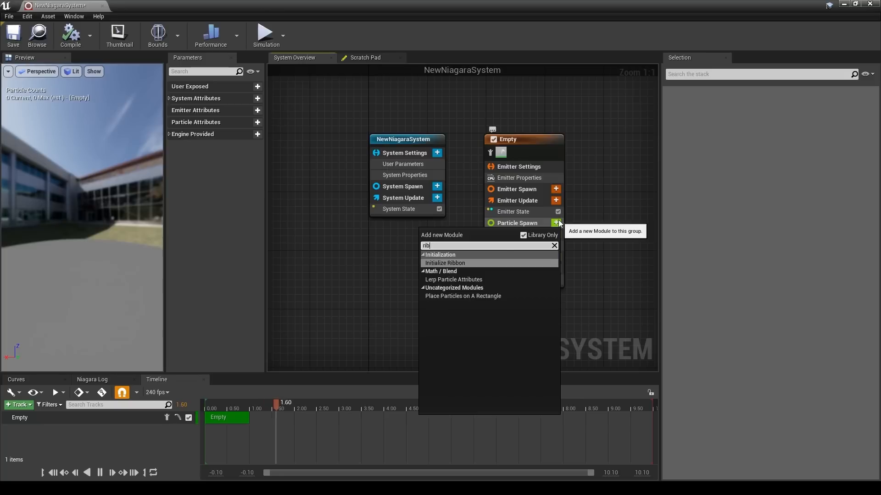
{"action": "left_click", "coordinate": [445, 263]}
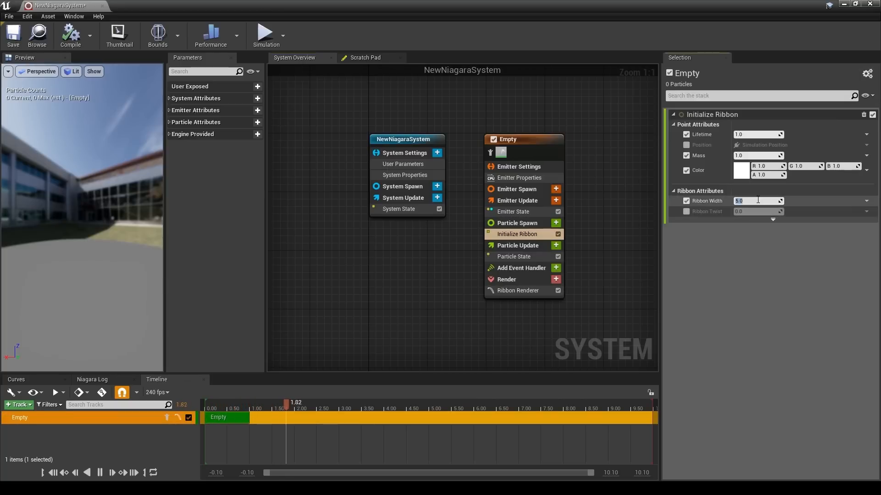
{"action": "type", "text": "100.0"}
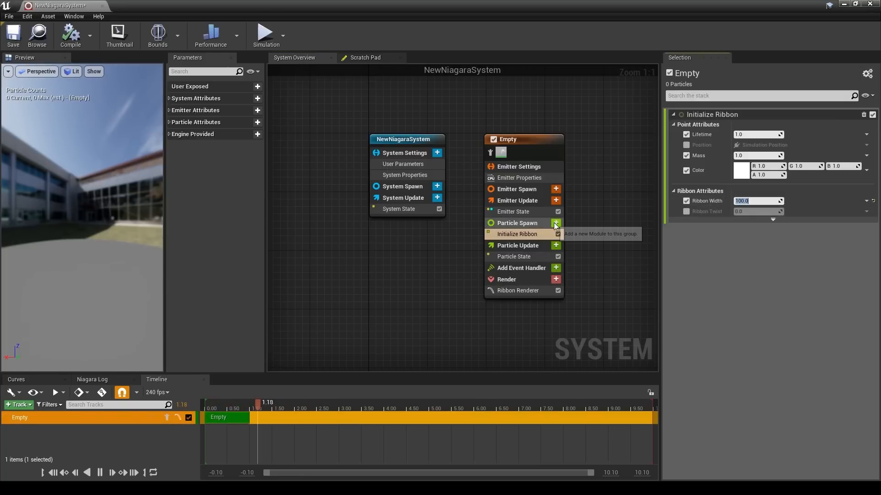
- Add velocity 500 along X and a spawn rate of 100
{"action": "left_click", "coordinate": [556, 223]}
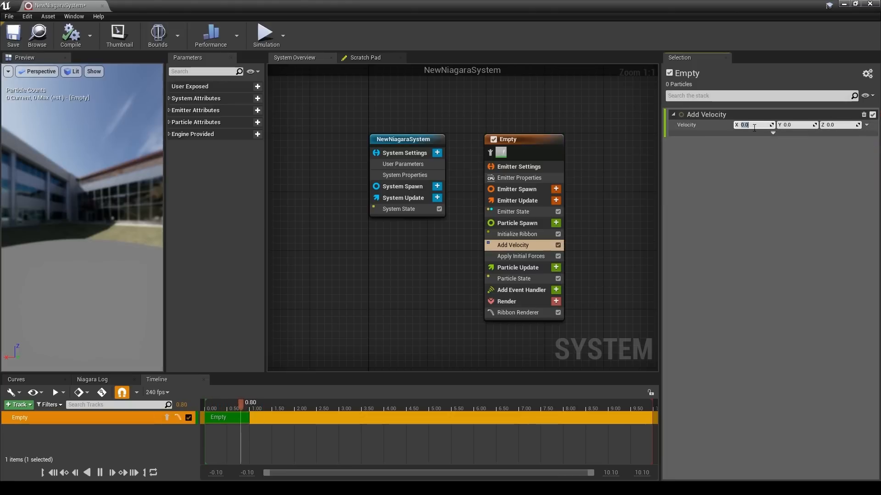
{"action": "type", "text": "500.0"}
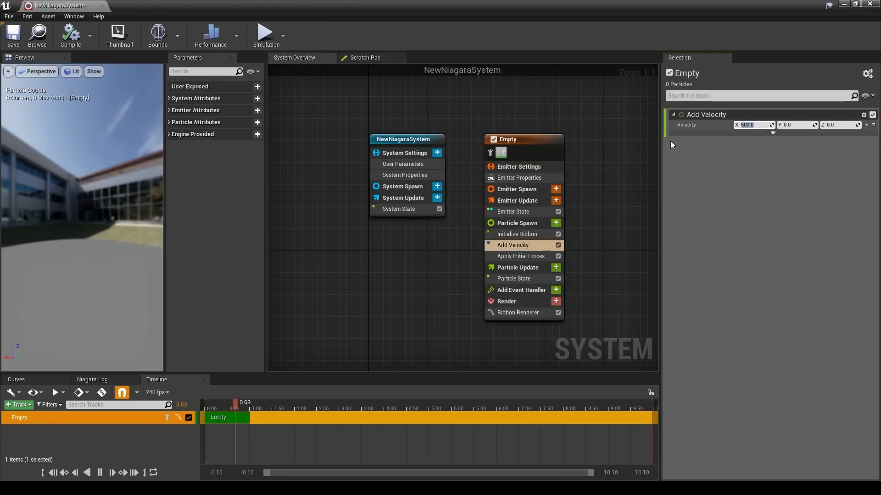
{"action": "left_click", "coordinate": [555, 201]}
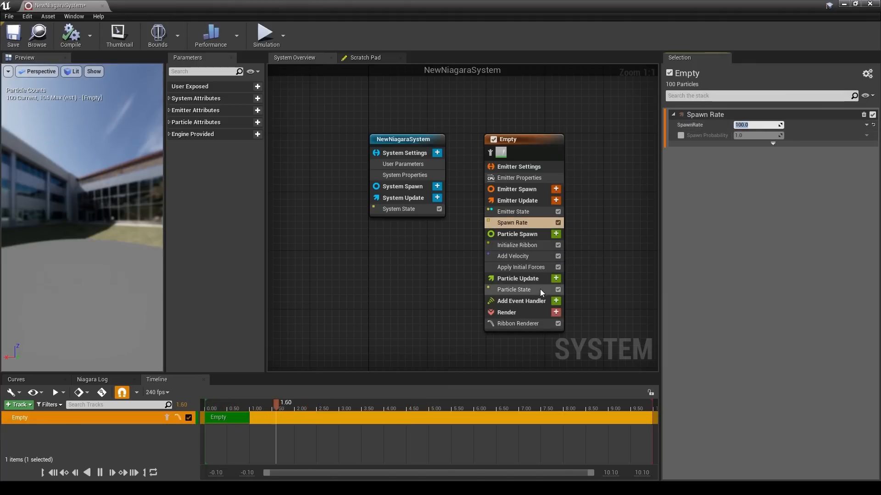
- Add Solve Forces and Velocity plus Scale Ribbon Width, driving width from an age curve
{"action": "left_click", "coordinate": [555, 279]}
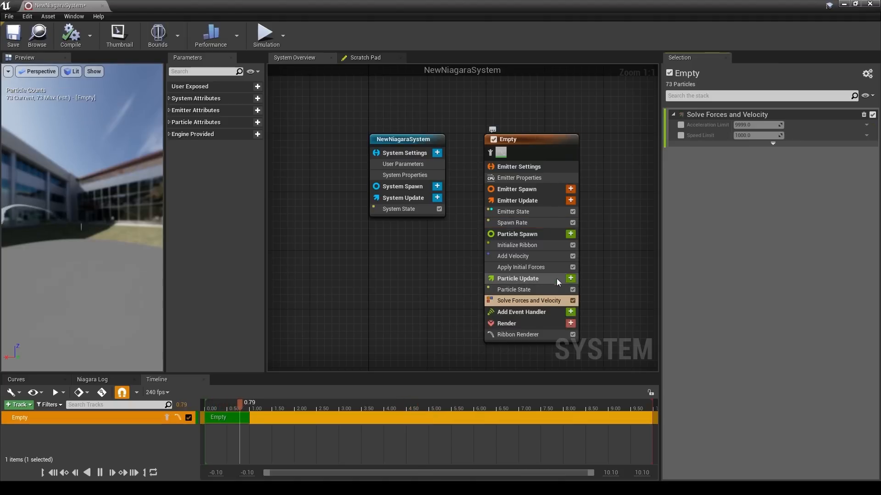
{"action": "left_click", "coordinate": [570, 278]}
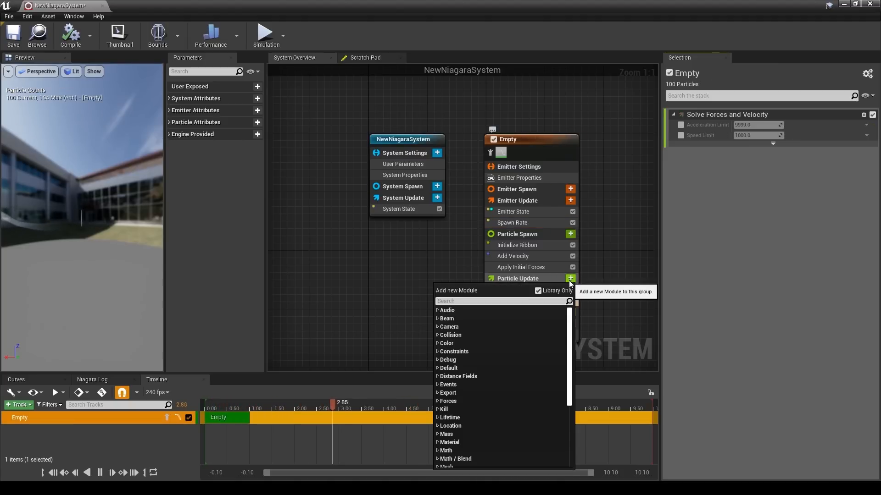
{"action": "type", "text": "wid"}
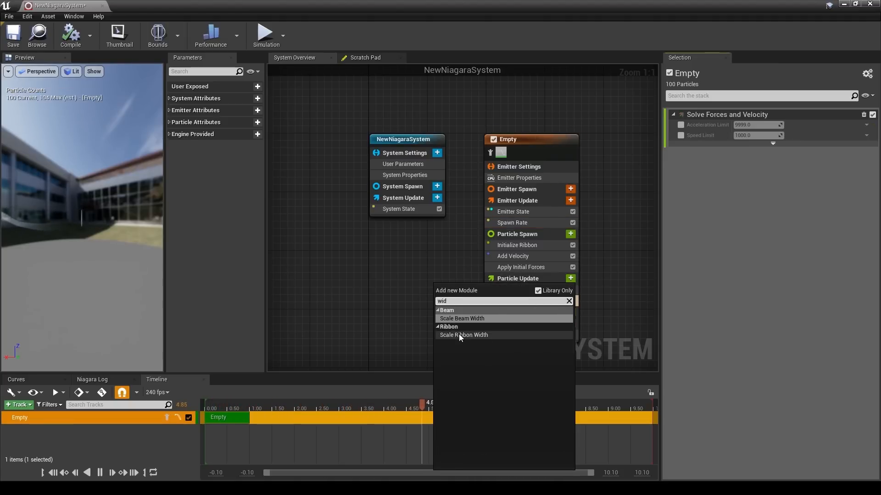
{"action": "left_click", "coordinate": [463, 335]}
{"action": "type", "text": "cur"}
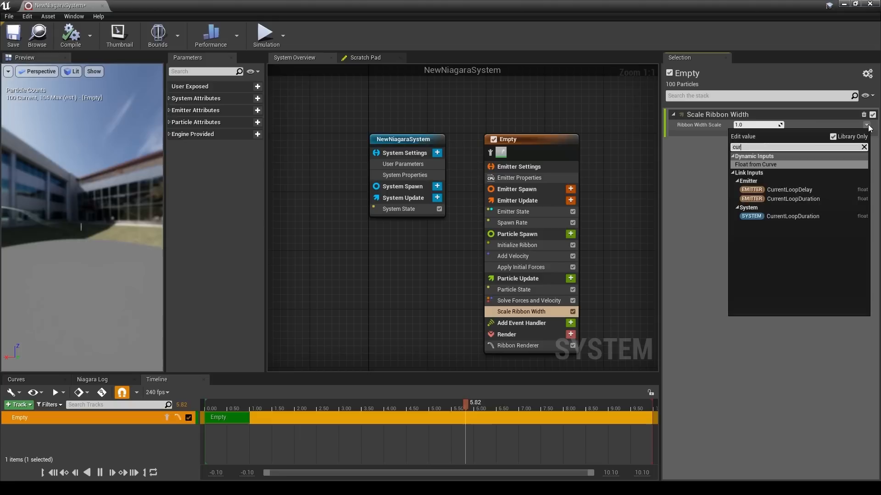
{"action": "left_click", "coordinate": [756, 164]}
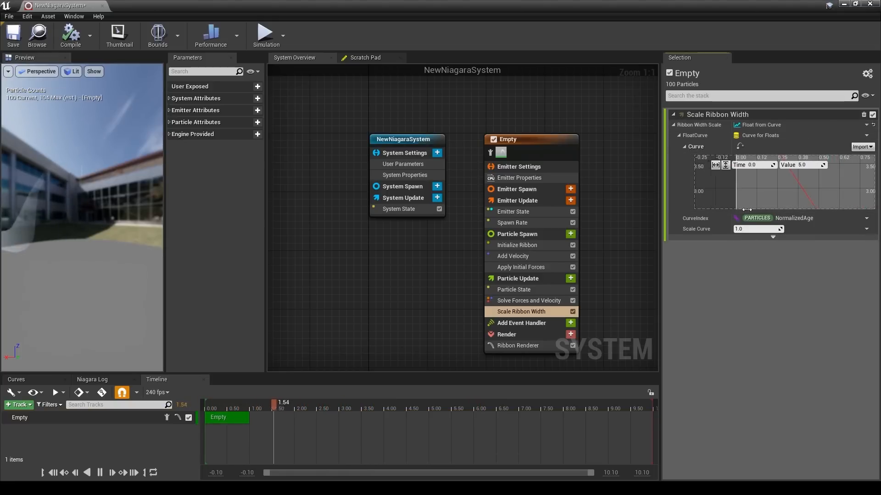
{"action": "right_click", "coordinate": [741, 191]}
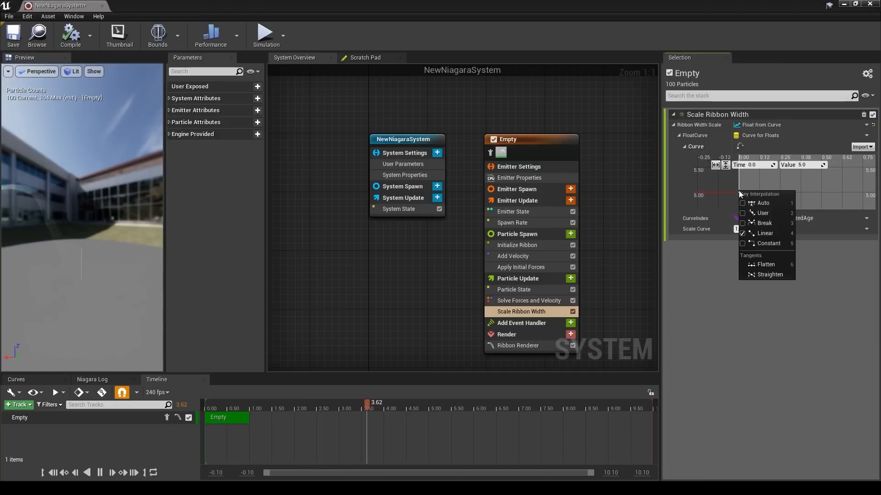